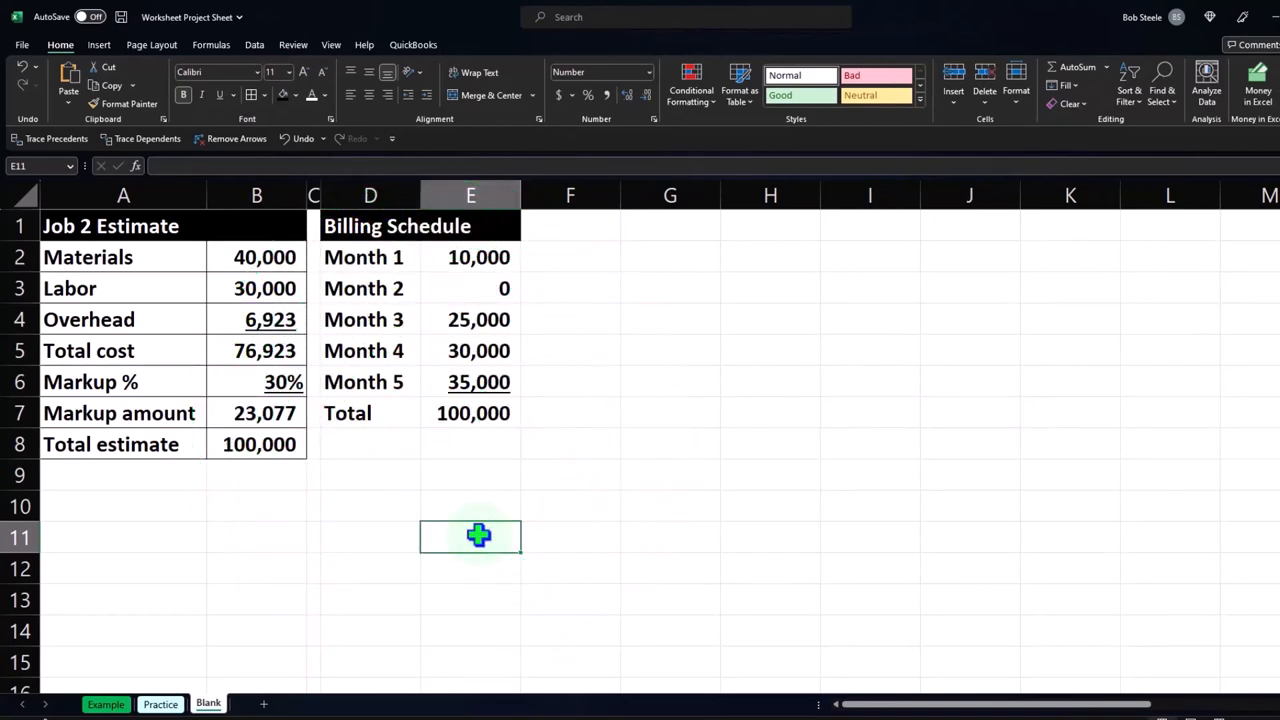
mouse_move(478, 256)
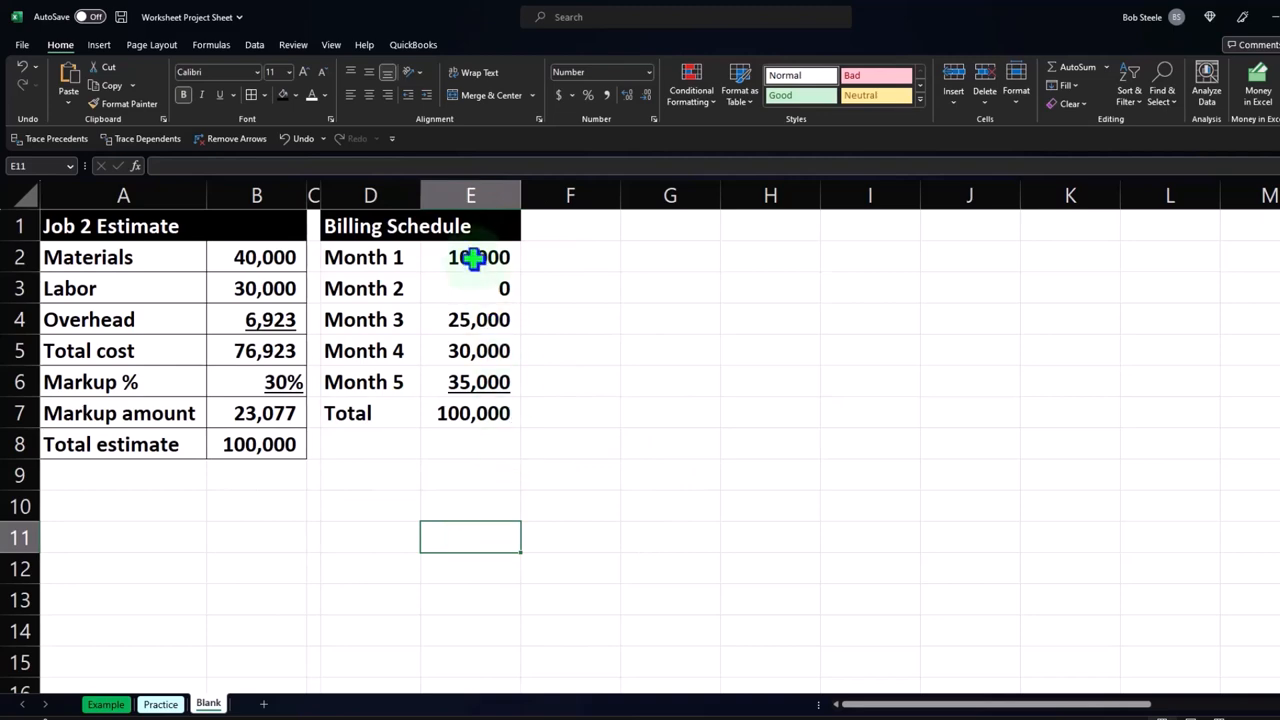
Apply All Borders to the Billing Schedule table D2:E7.
click(470, 256)
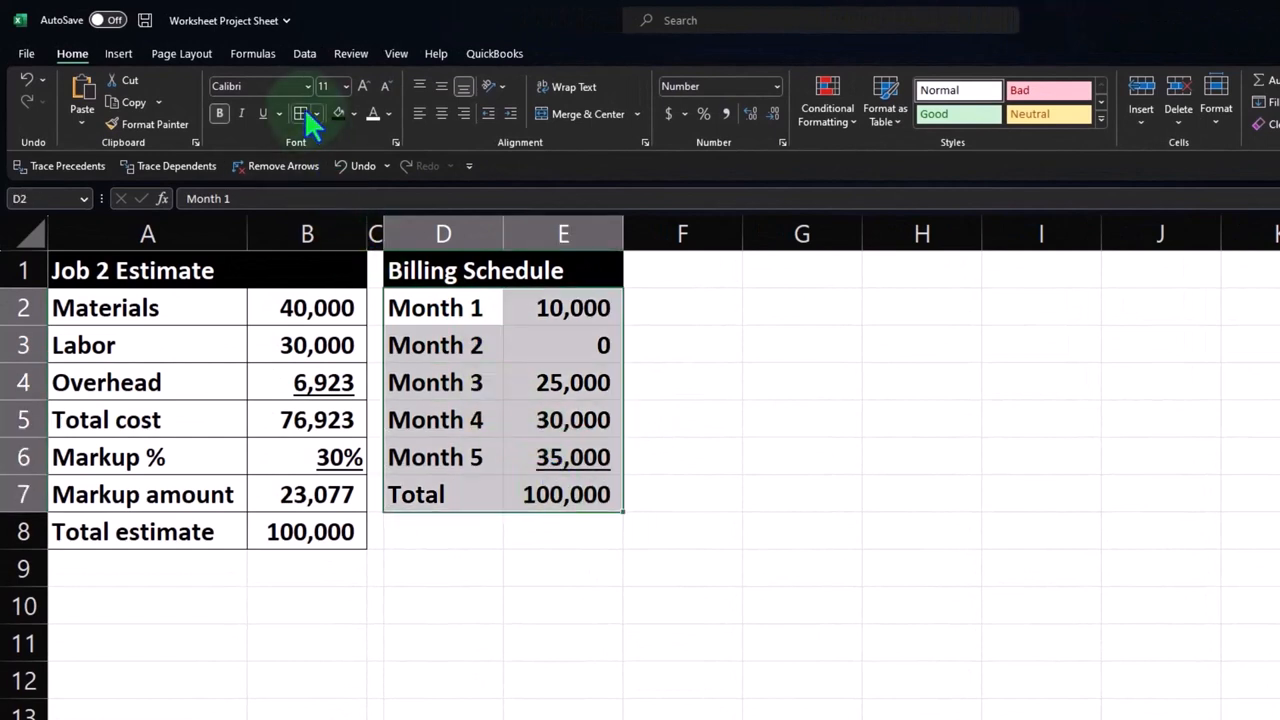
Indent the month labels and center the Total label in the Billing Schedule.
click(564, 568)
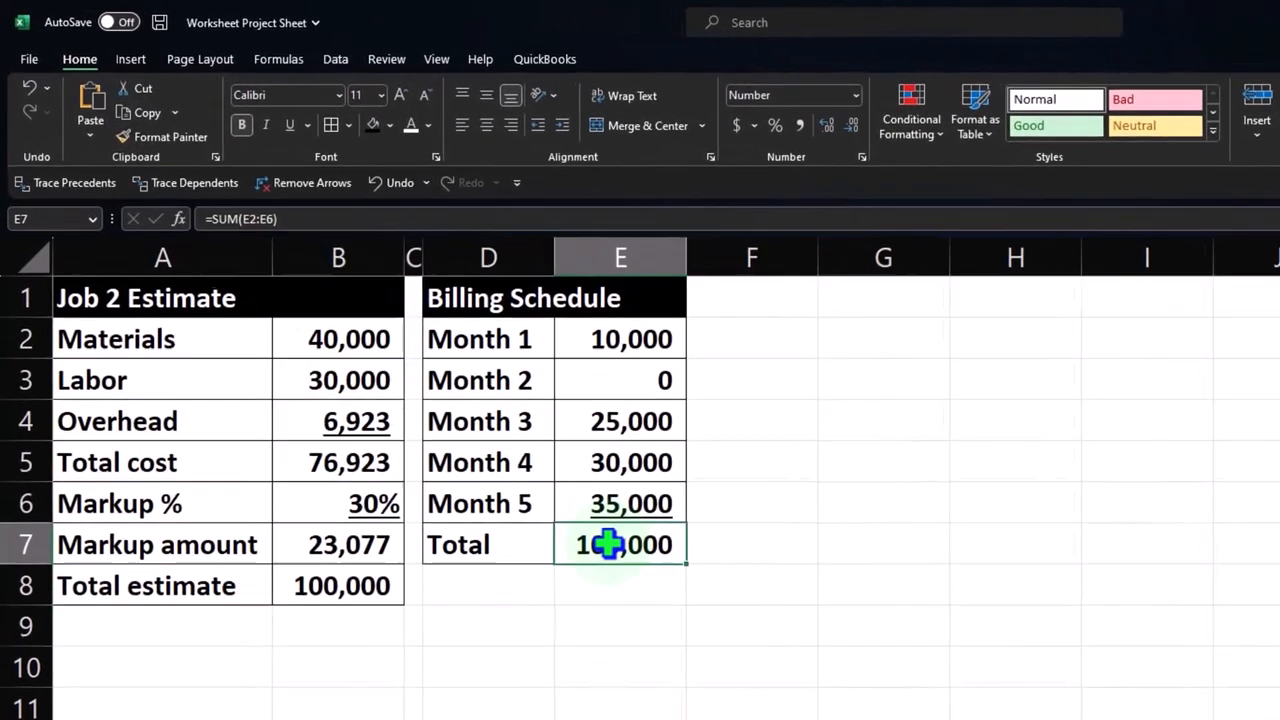
mouse_move(640, 628)
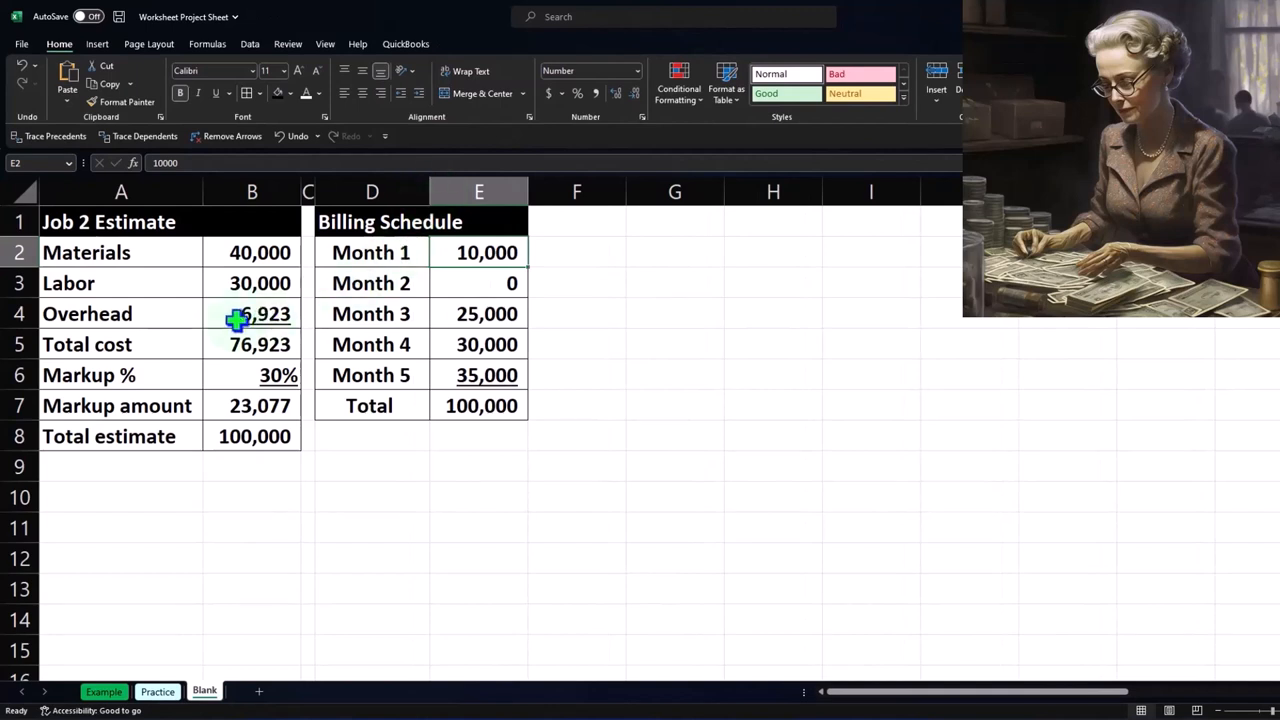
mouse_move(224, 322)
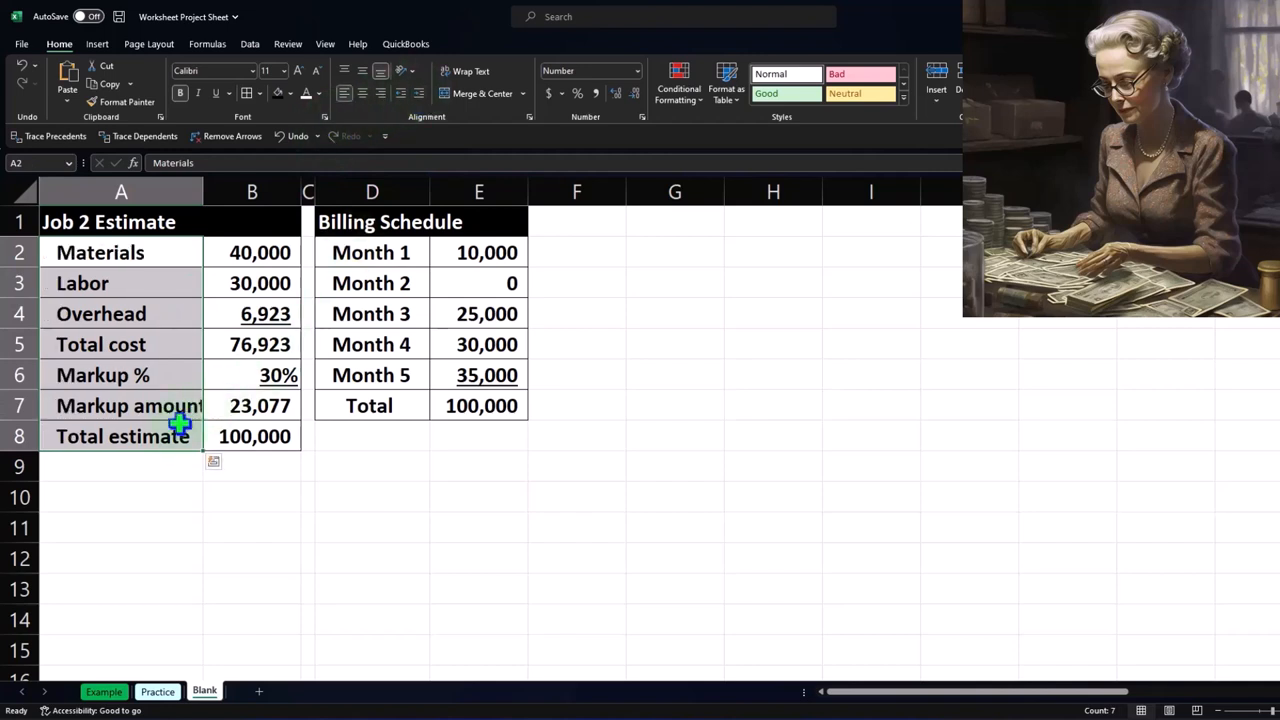
Indent the Job 2 Estimate labels in A2:A8 and center Total estimate.
click(264, 312)
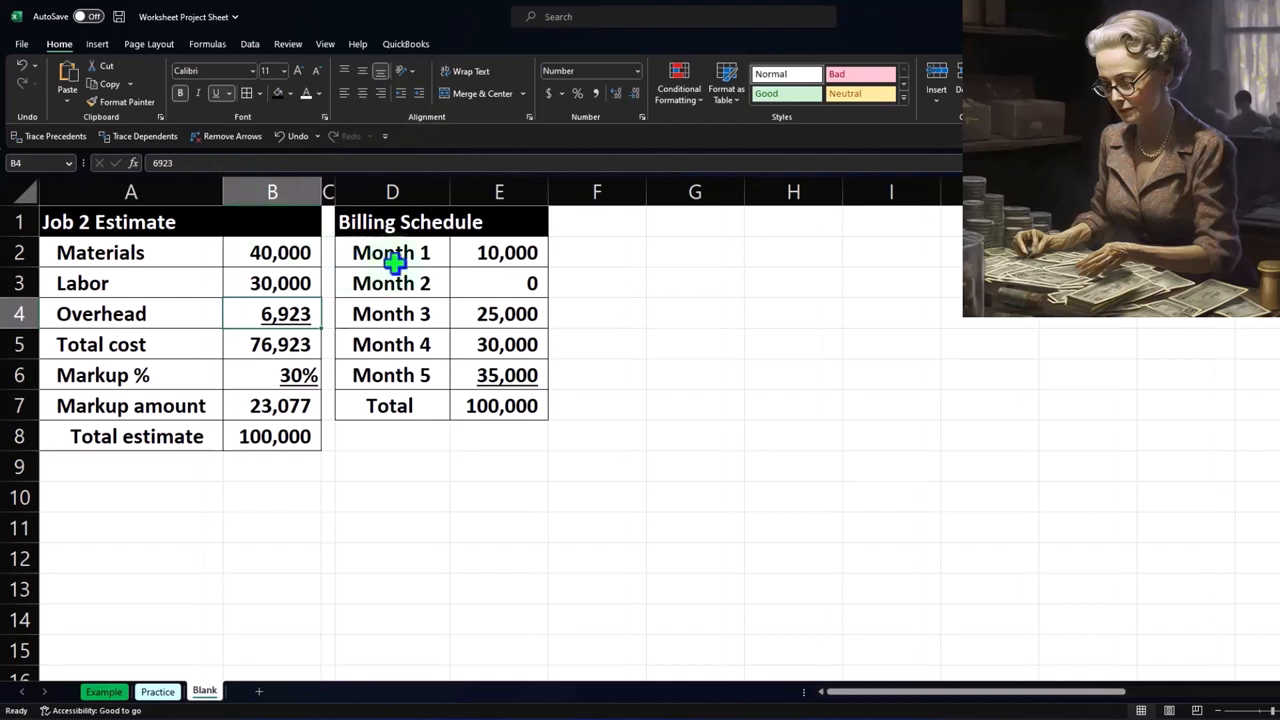
click(392, 252)
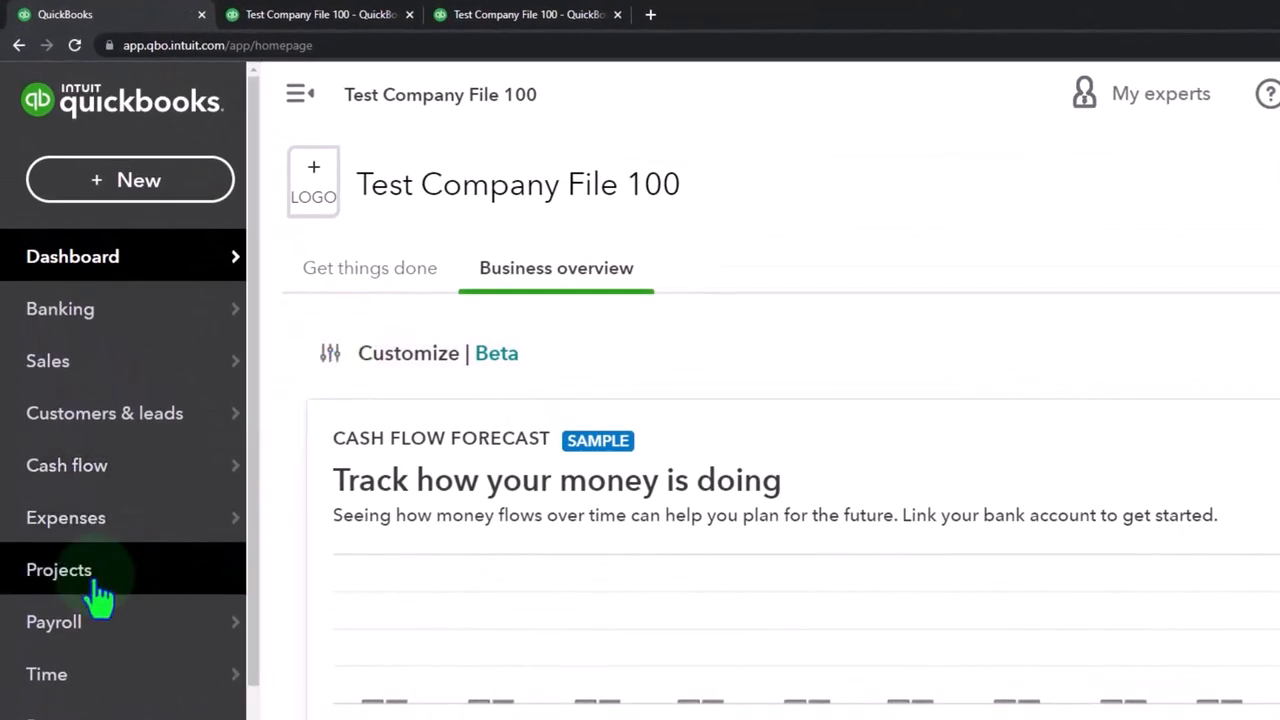
Start a new project from the Projects list named Project 2.
click(58, 568)
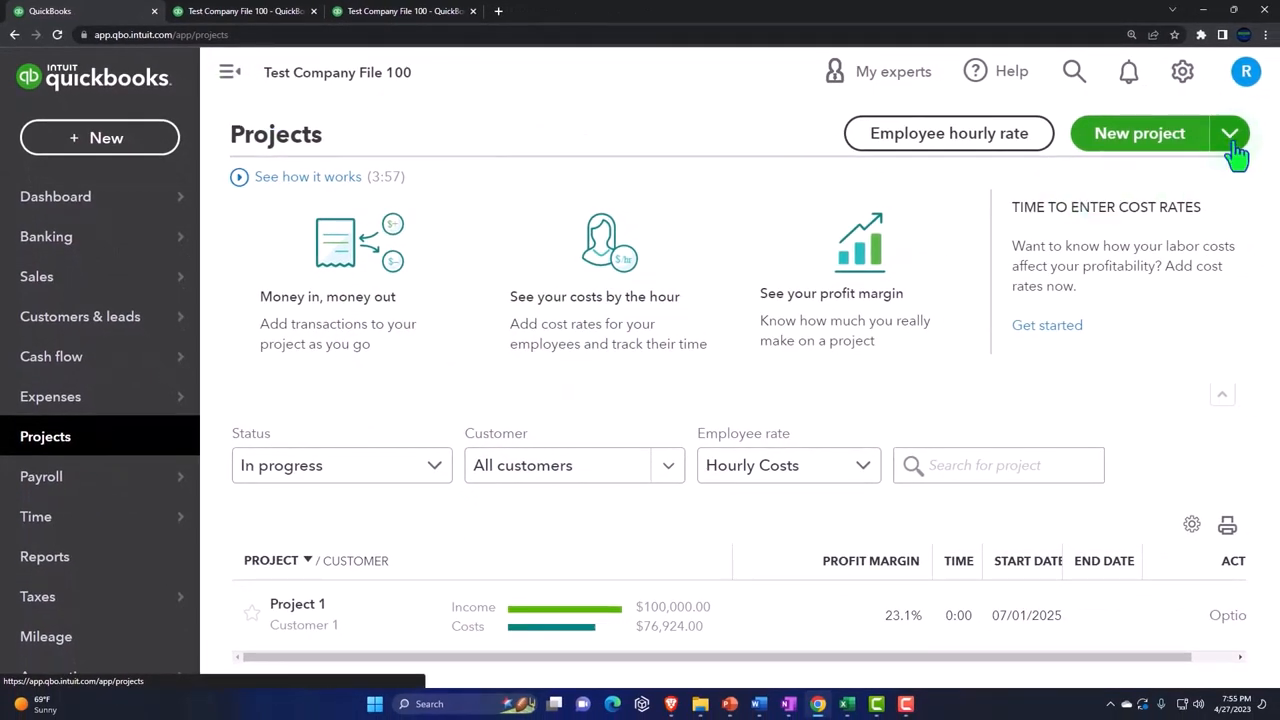
mouse_move(1224, 150)
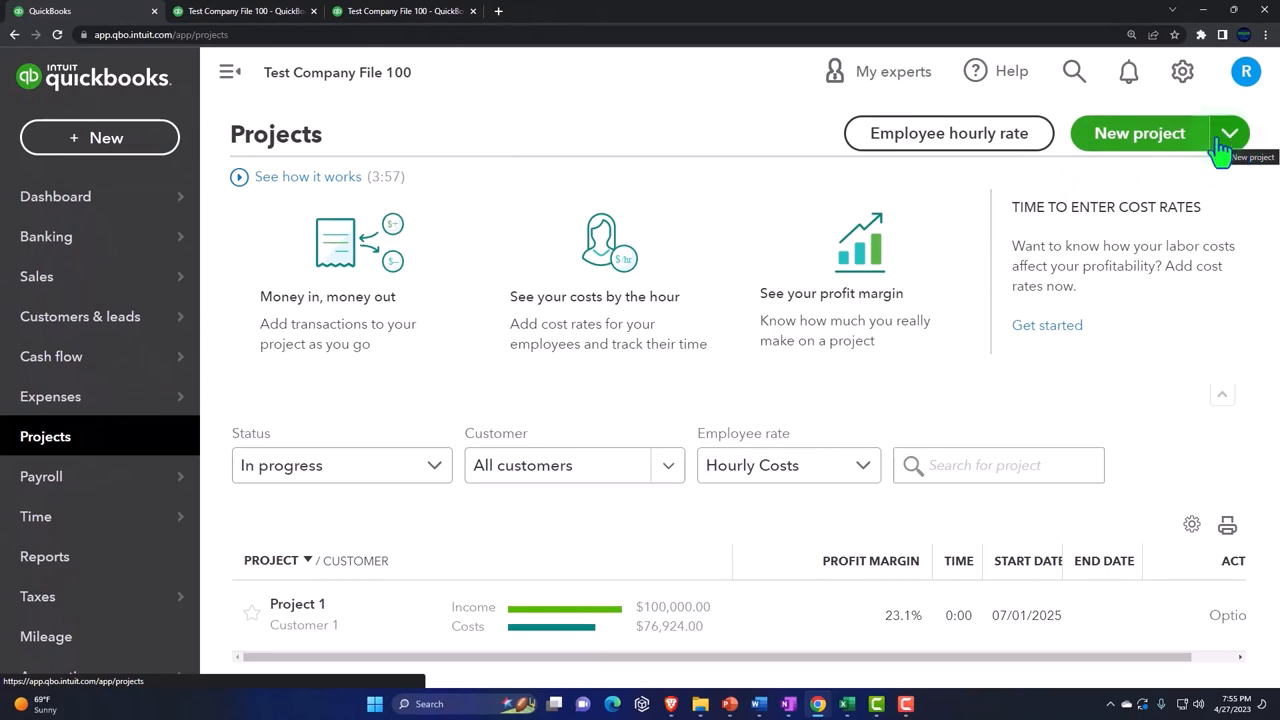
click(1140, 132)
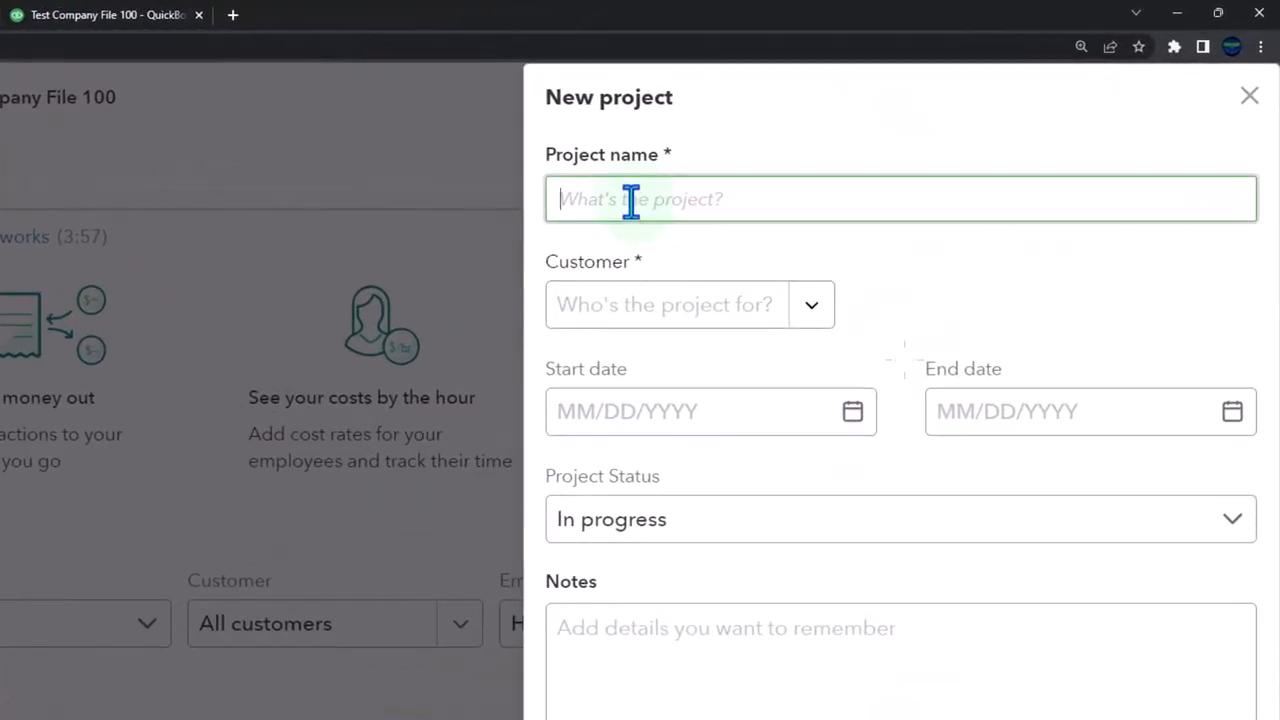
text(Pe)
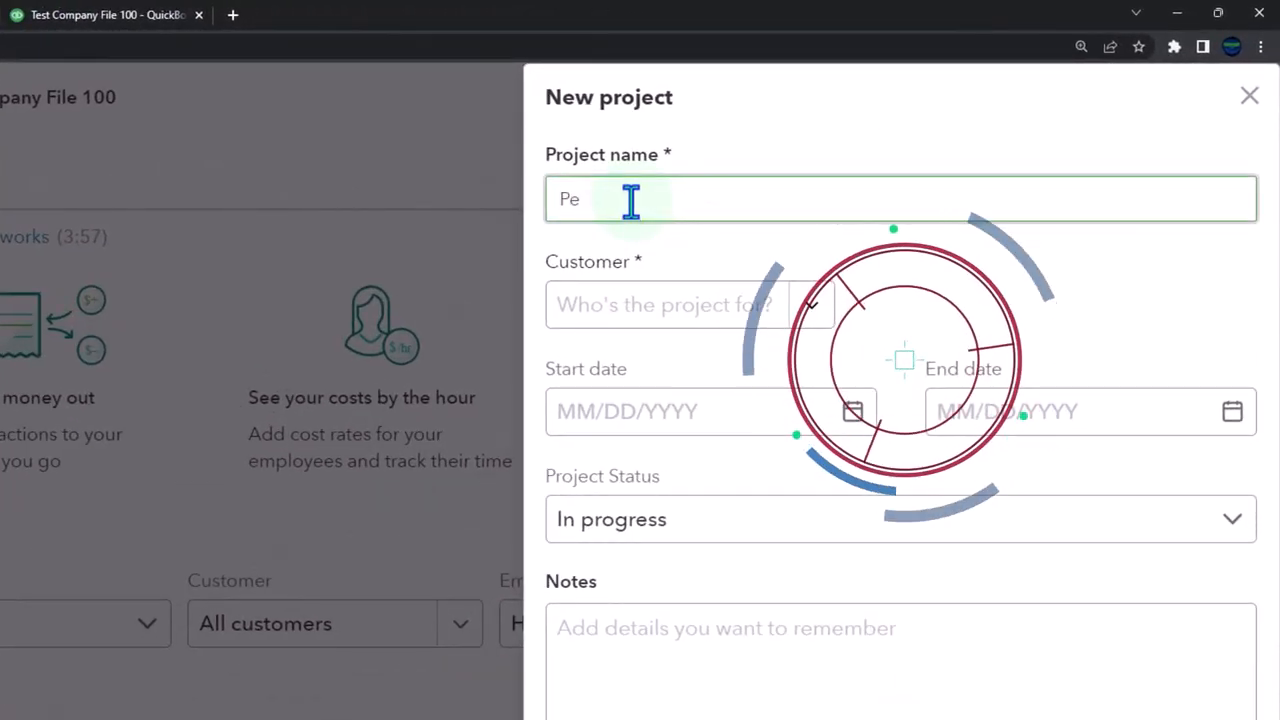
text(Project)
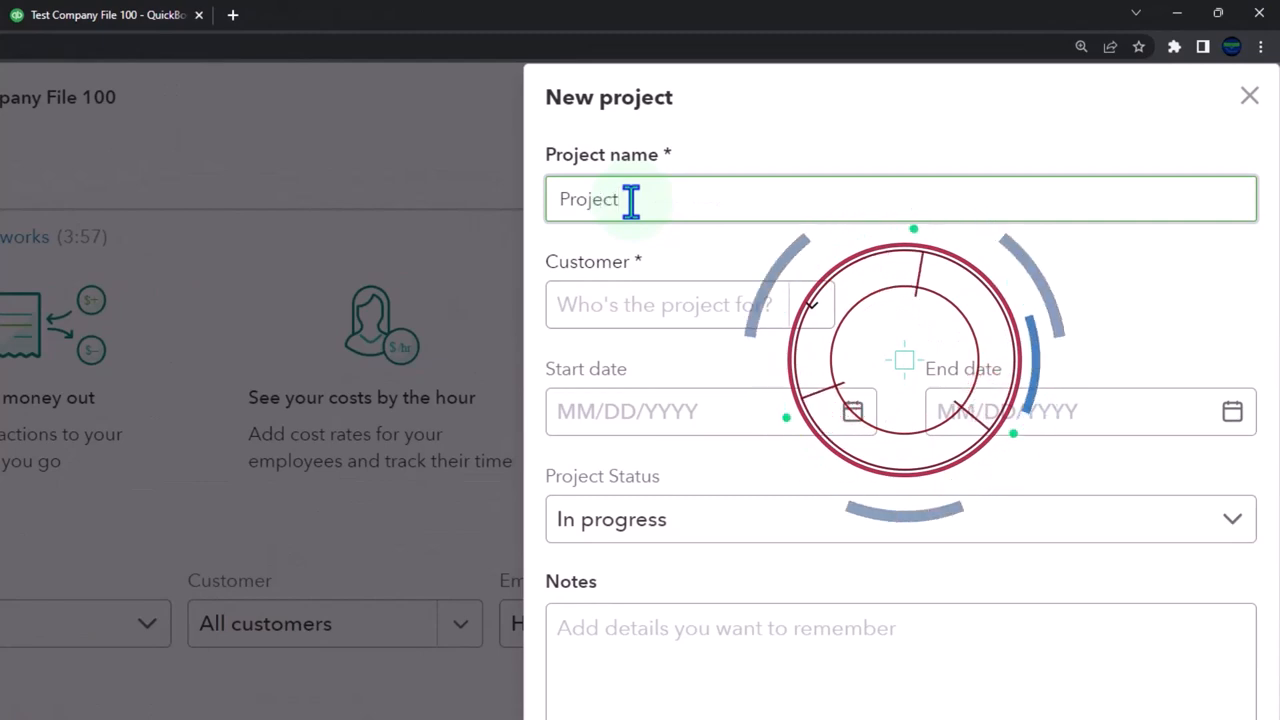
Assign Customer 2 to the project and set its start date to 01/01.
click(664, 304)
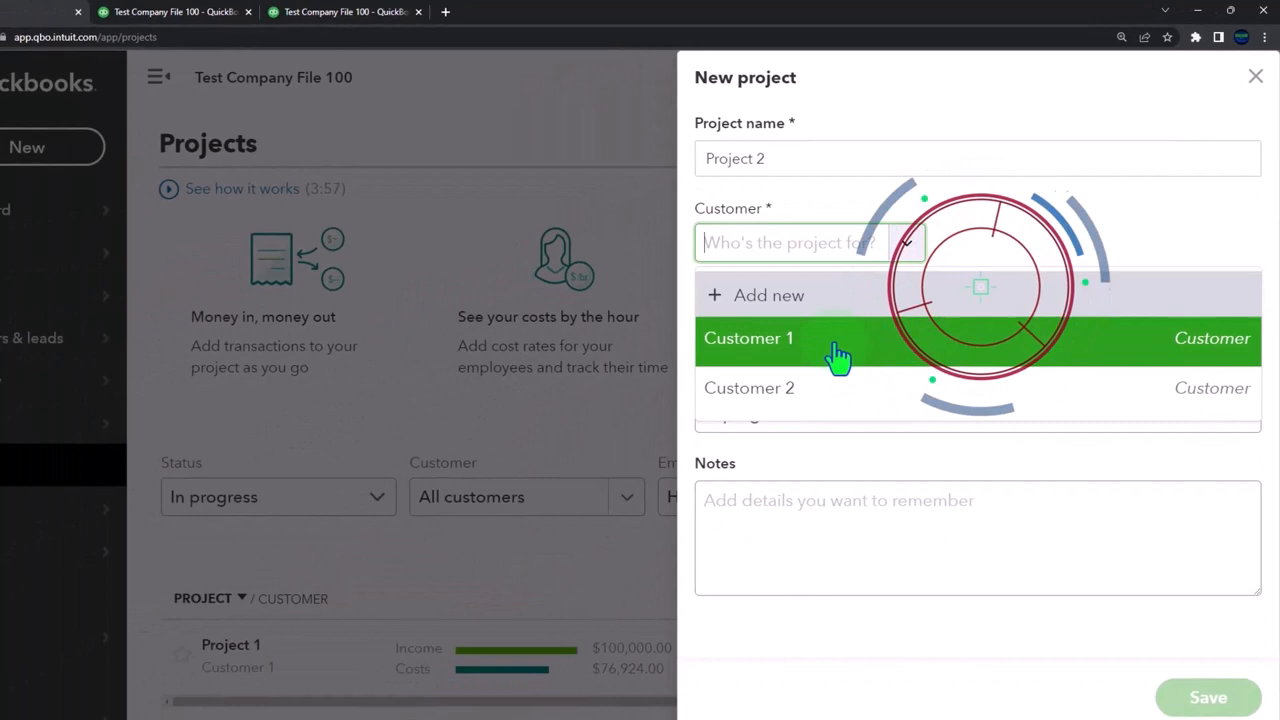
mouse_move(818, 396)
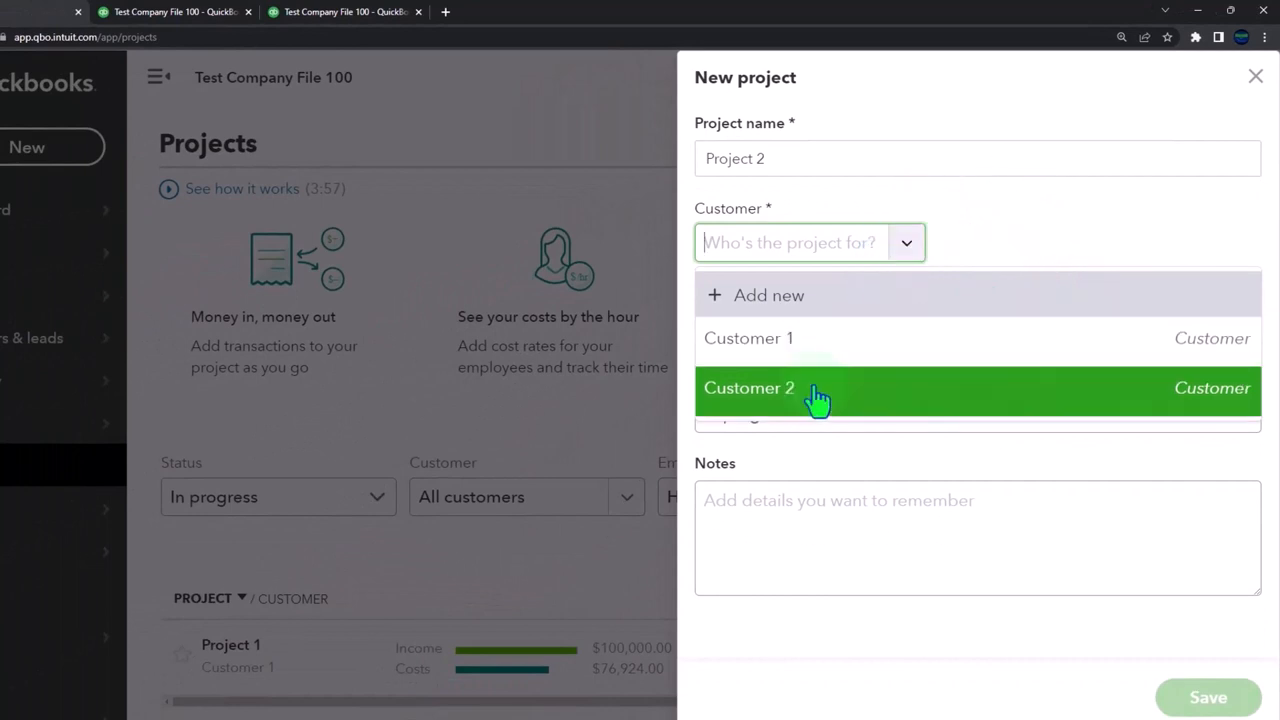
click(748, 388)
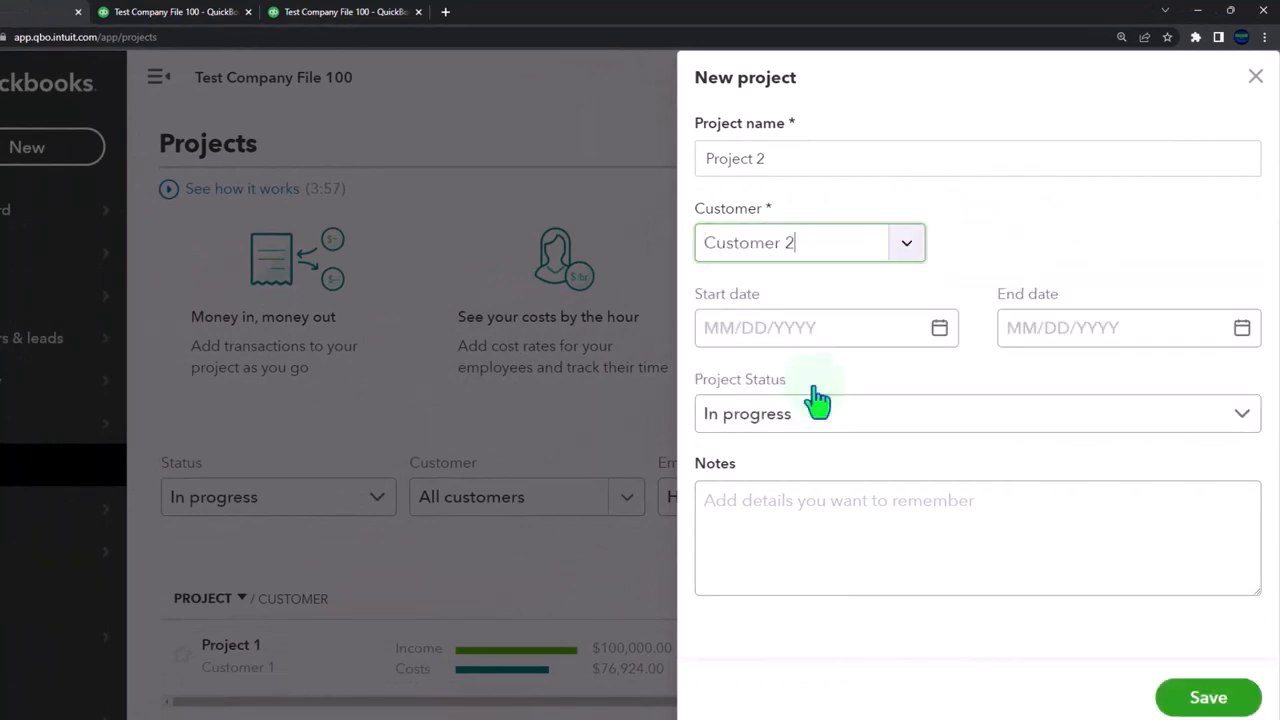
click(820, 328)
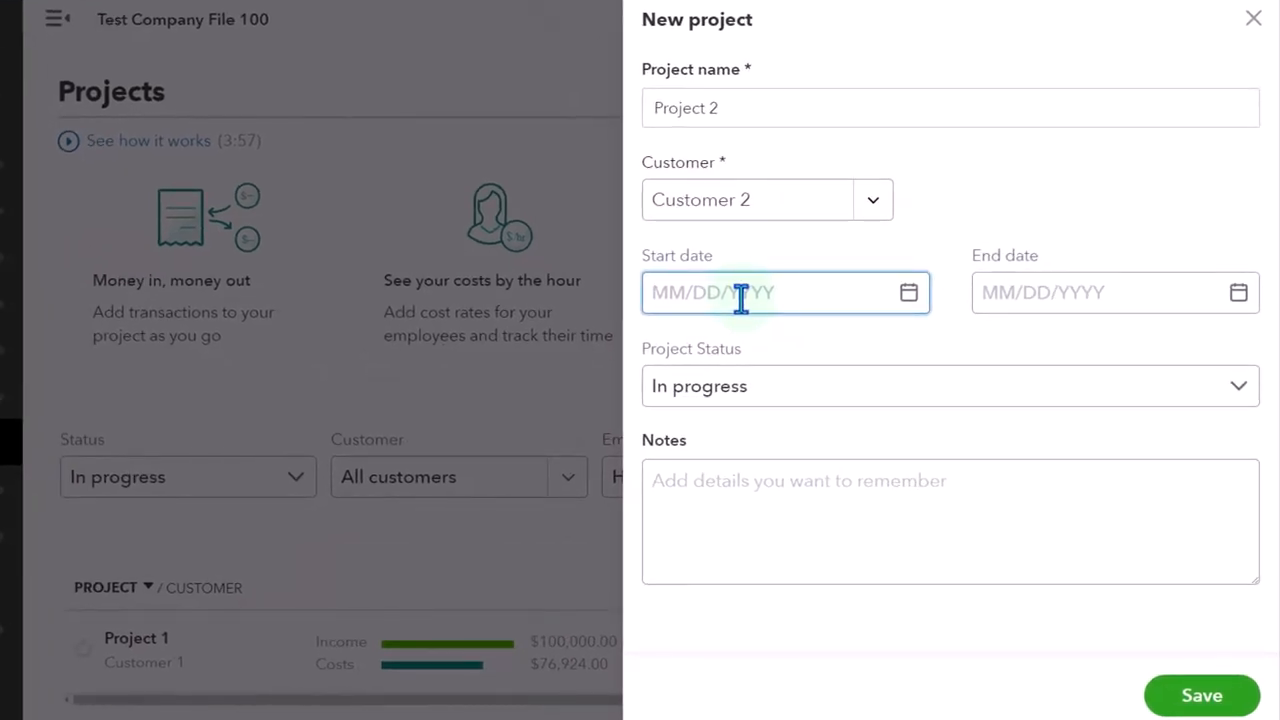
text(0101)
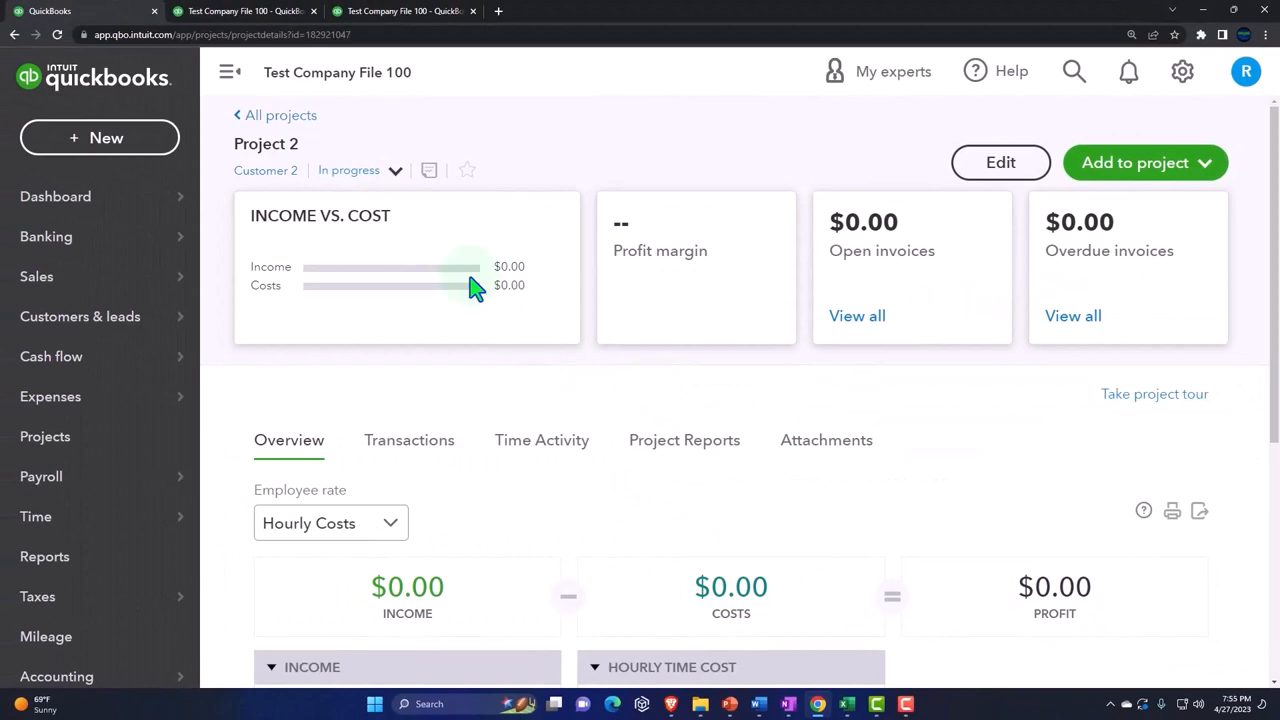
mouse_move(364, 330)
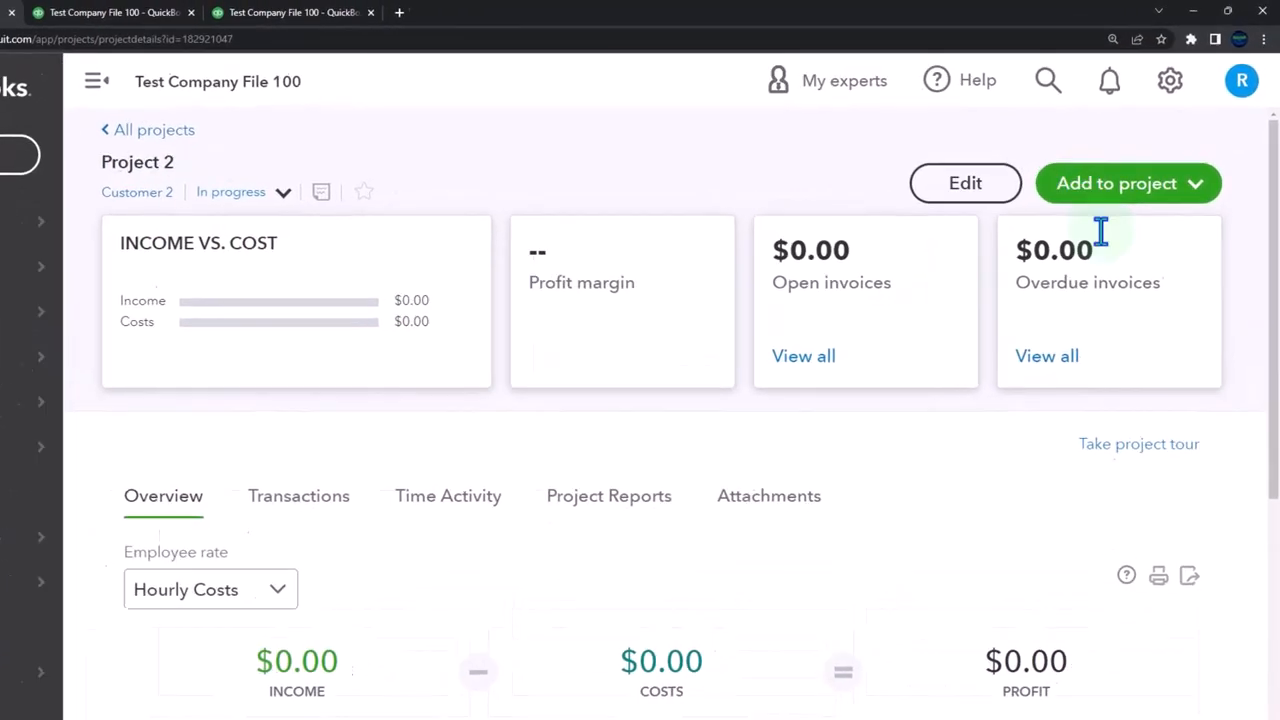
Add an estimate to Project 2 and set its estimate date to 01/01/2025.
click(1128, 184)
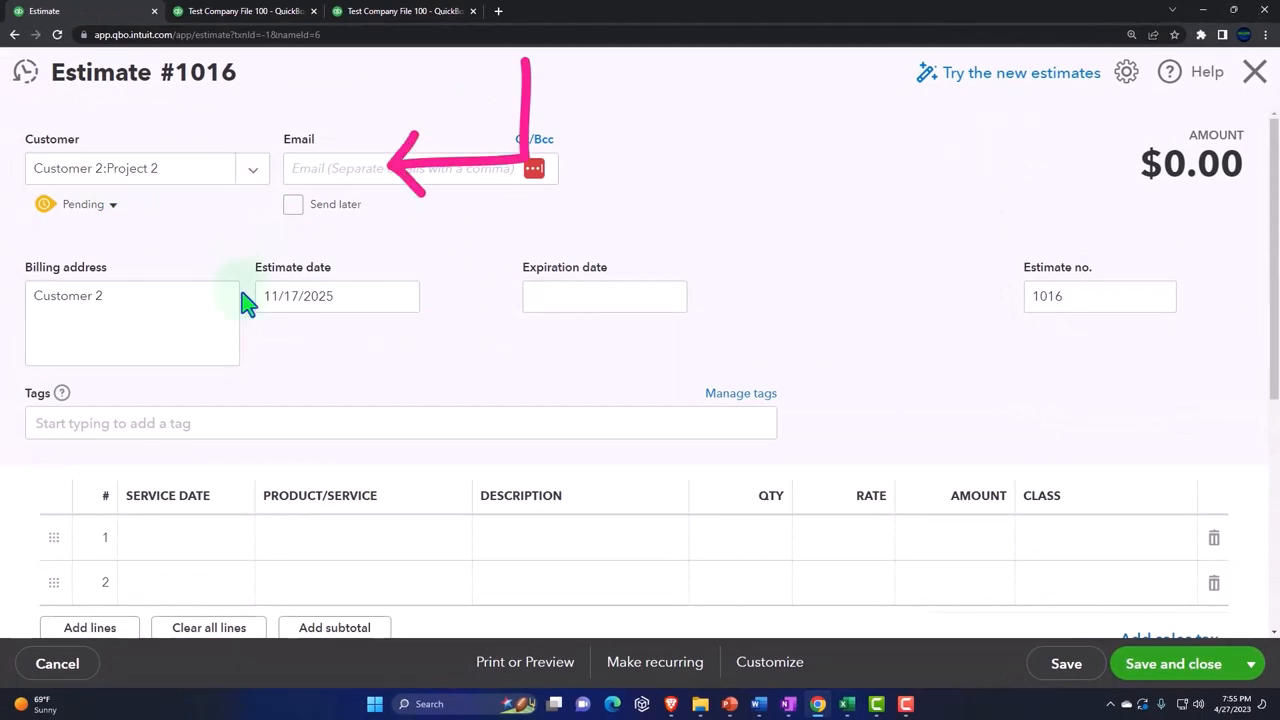
click(338, 296)
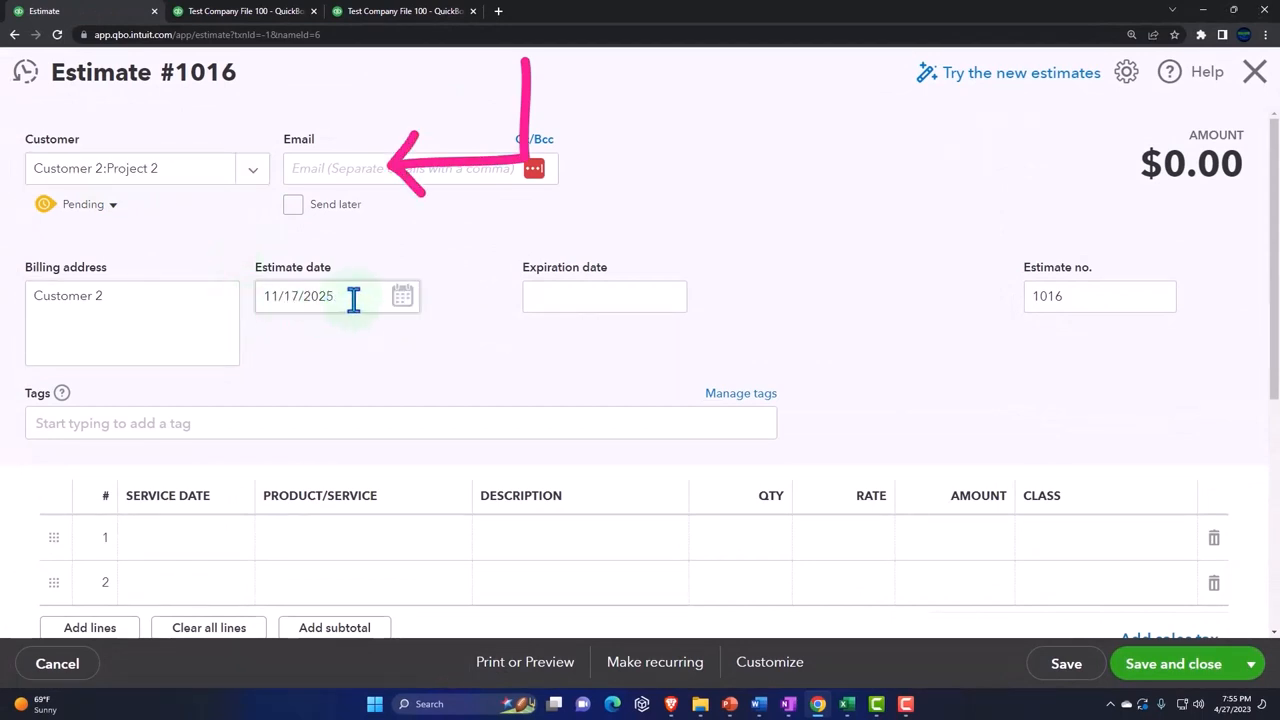
click(300, 296)
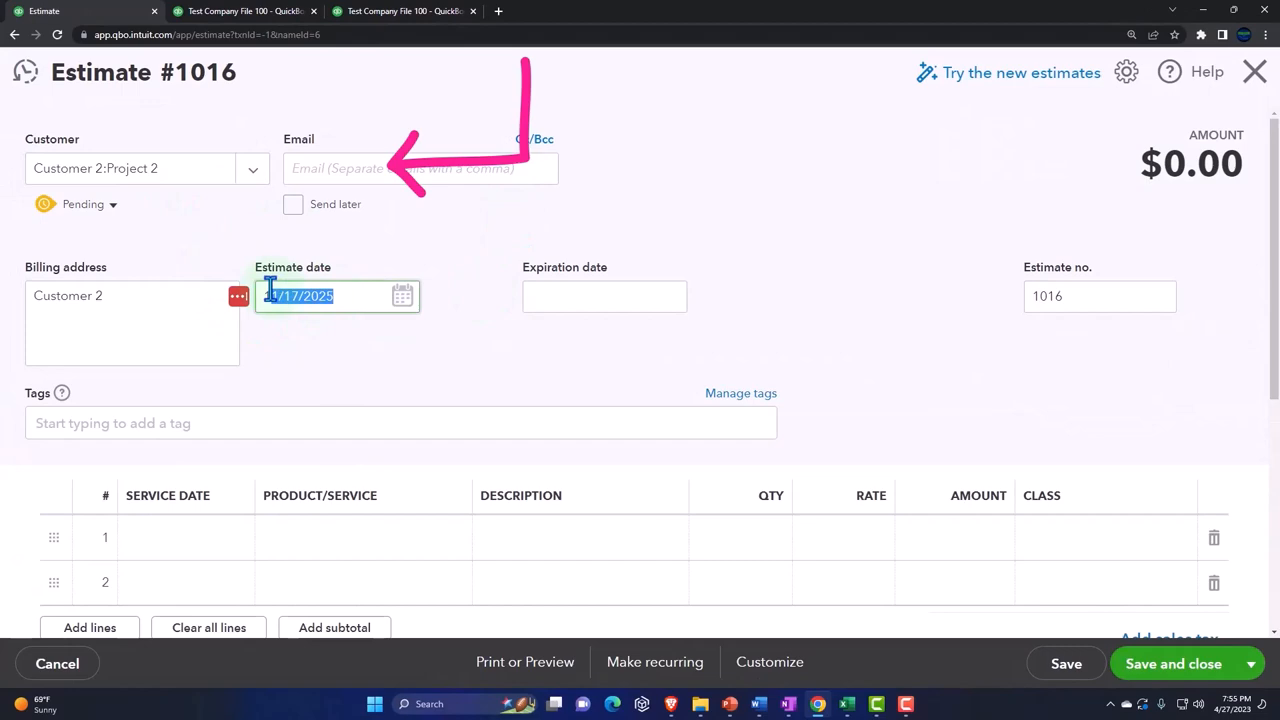
text(0101)
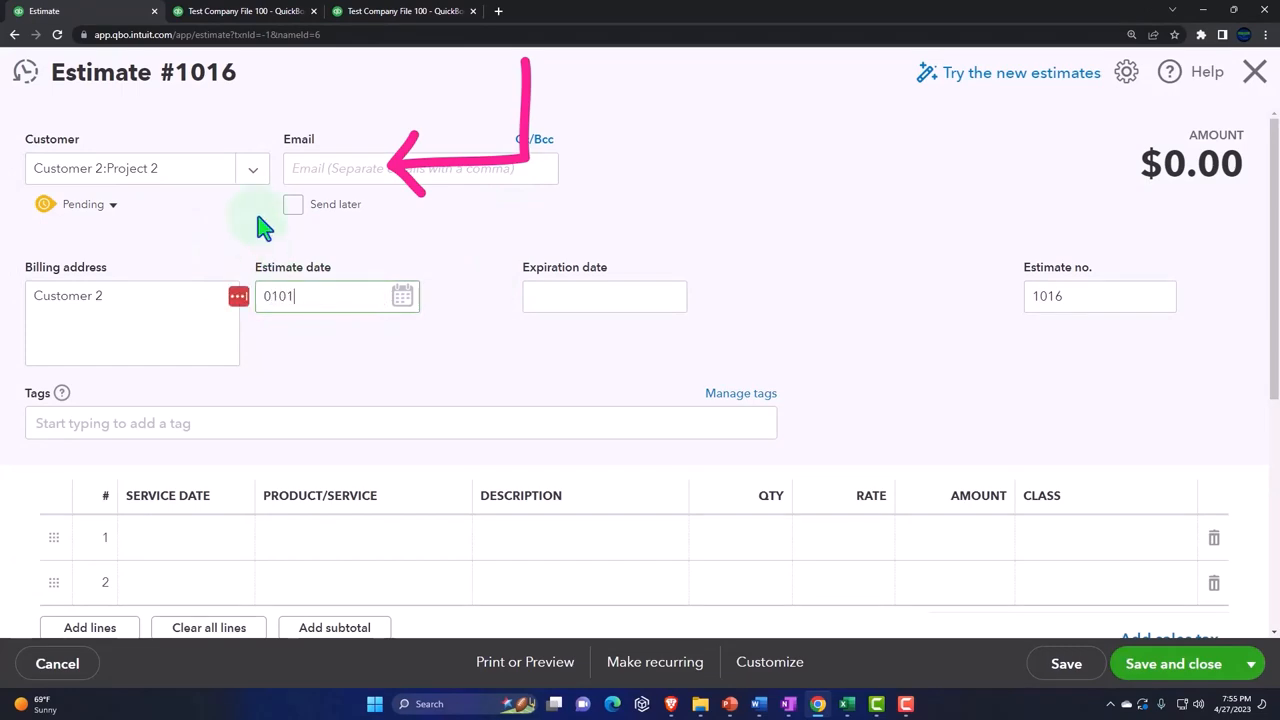
click(400, 422)
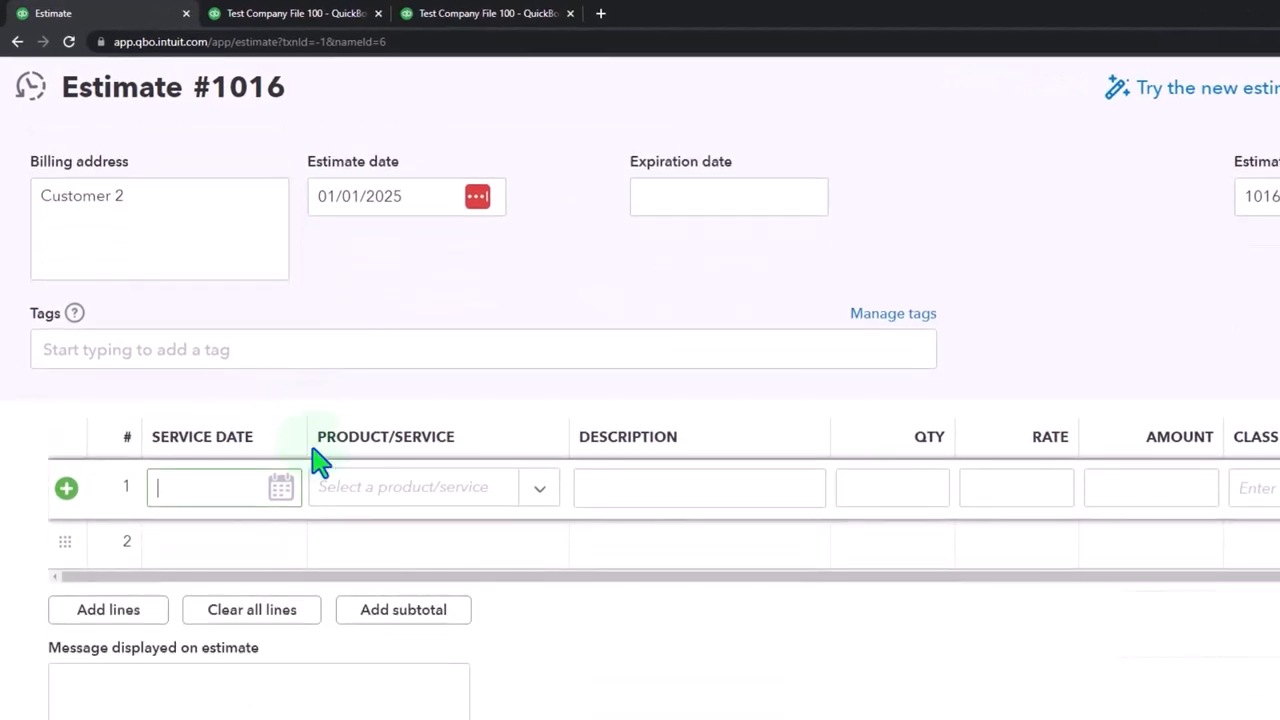
mouse_move(536, 496)
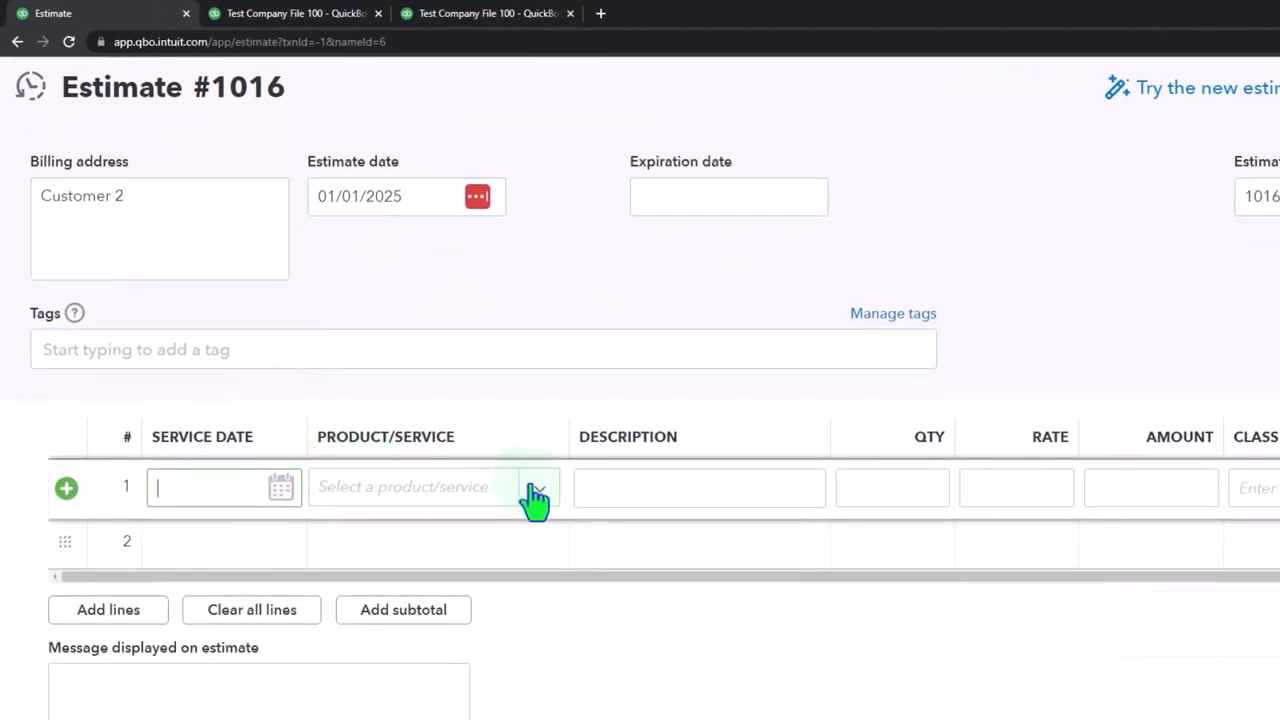
Add a Materials line at 40,000 and tag it with a new class, Class 2 - Job 2.
click(536, 488)
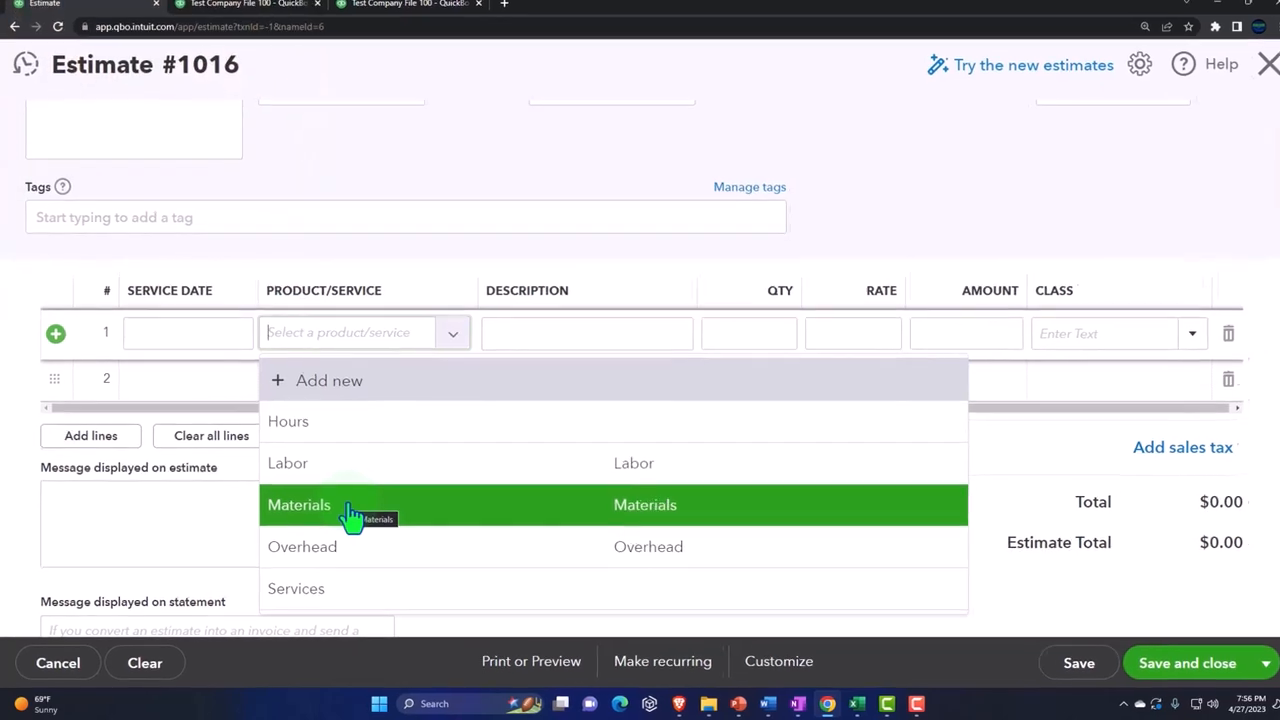
click(300, 504)
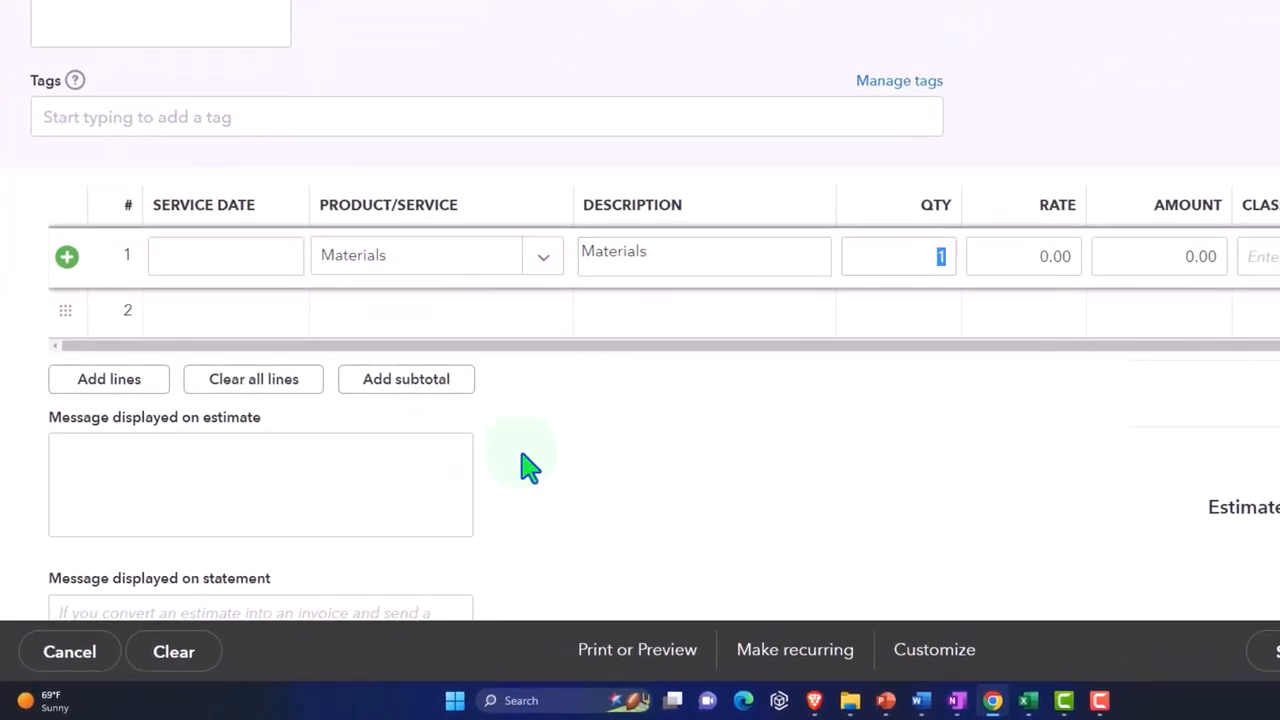
click(1024, 256)
text(Class 2 - Job 2)
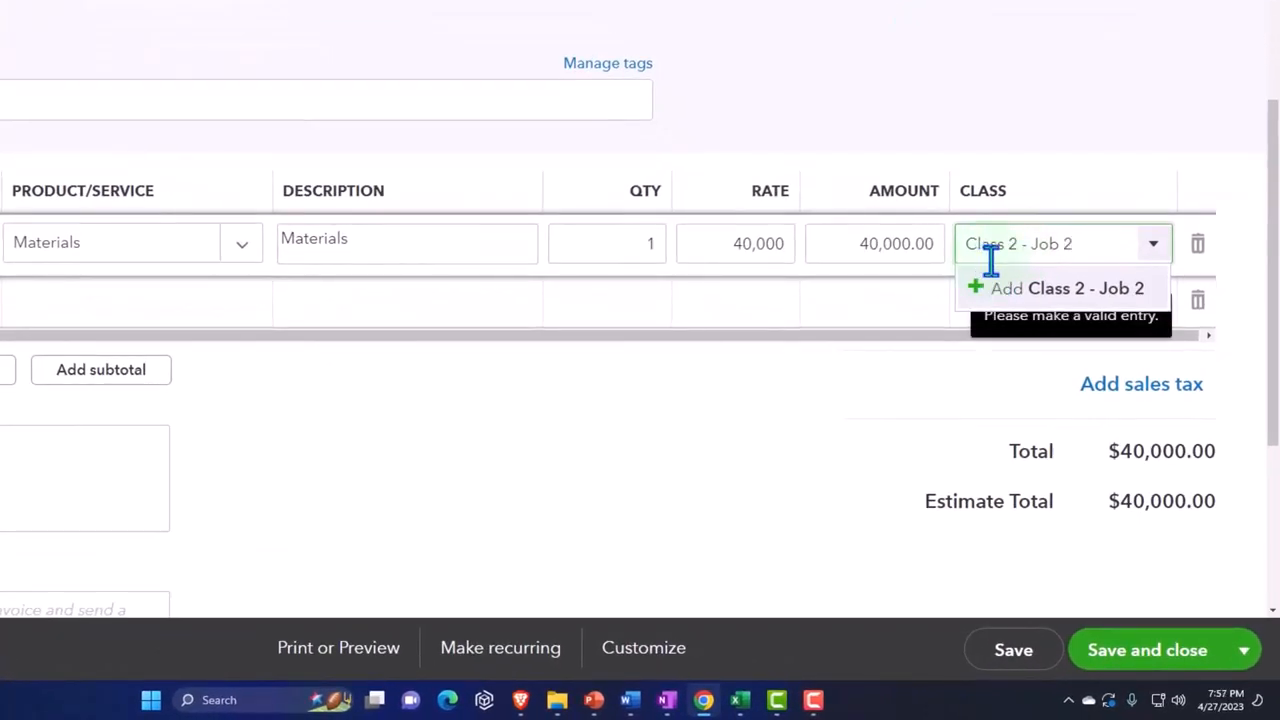
click(1066, 288)
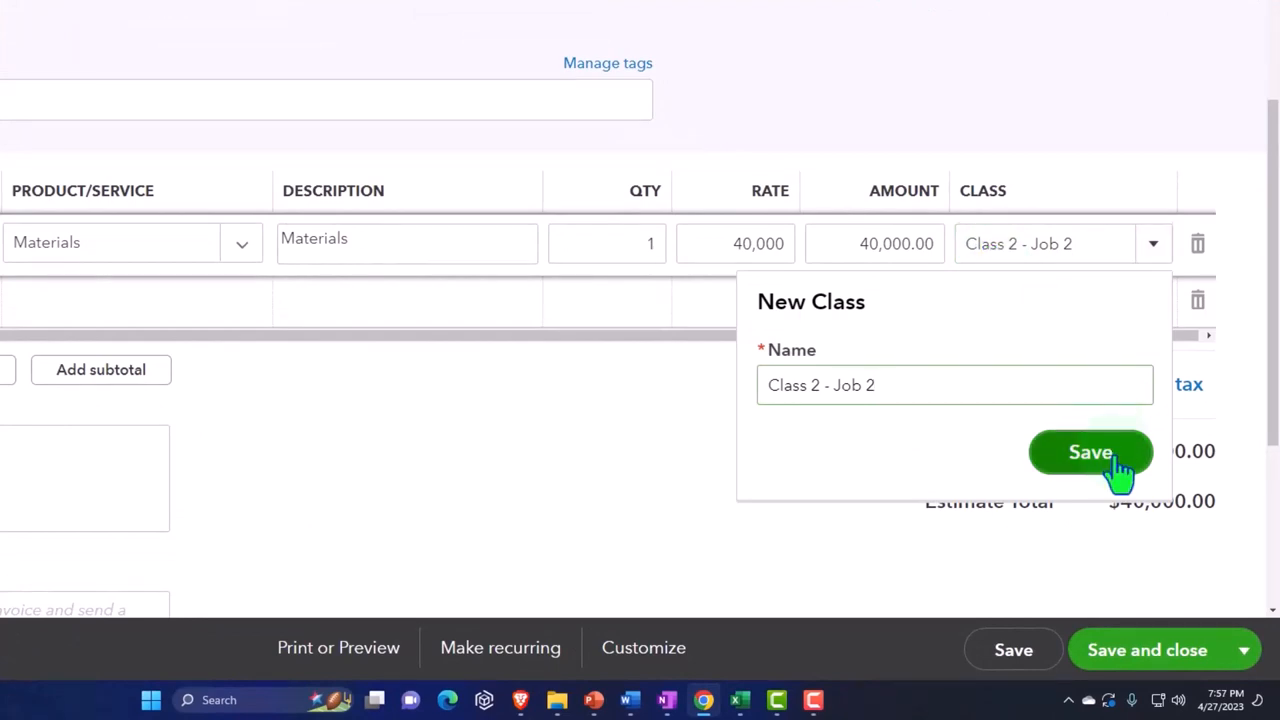
click(1090, 452)
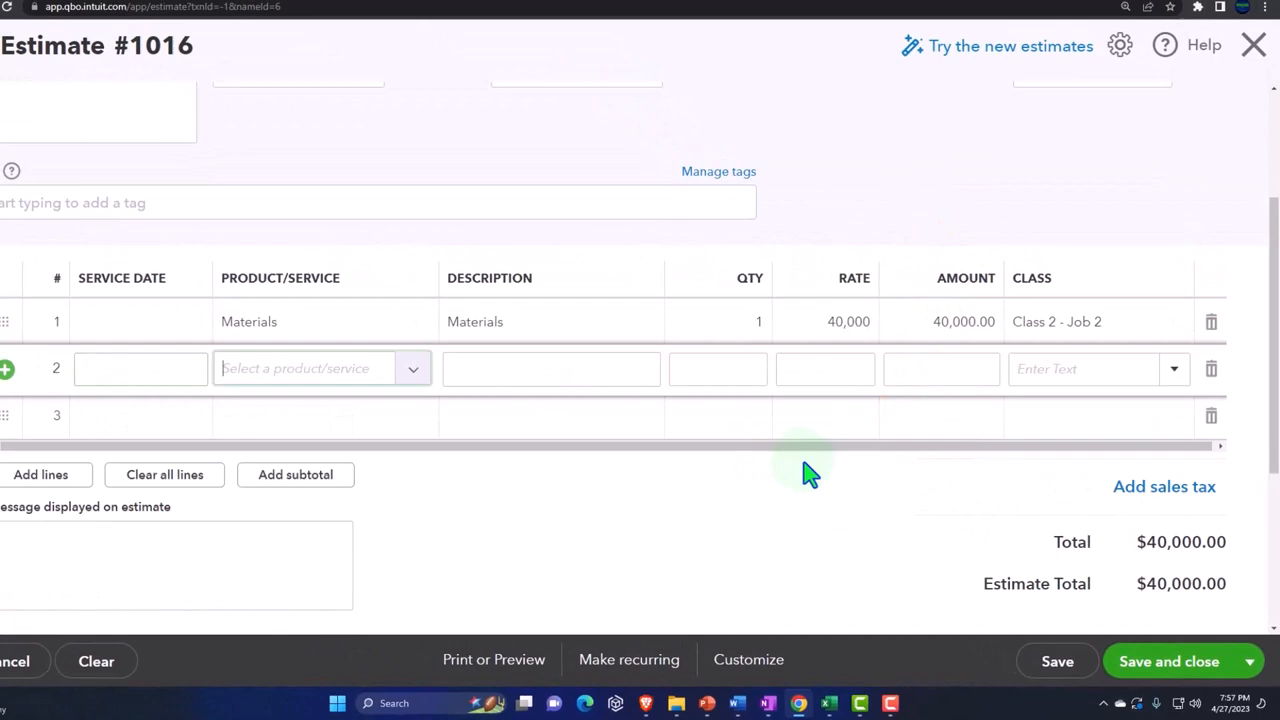
Add Labor at 30,000 and Overhead at 6,923, both in Class 2 - Job 2.
text(lab)
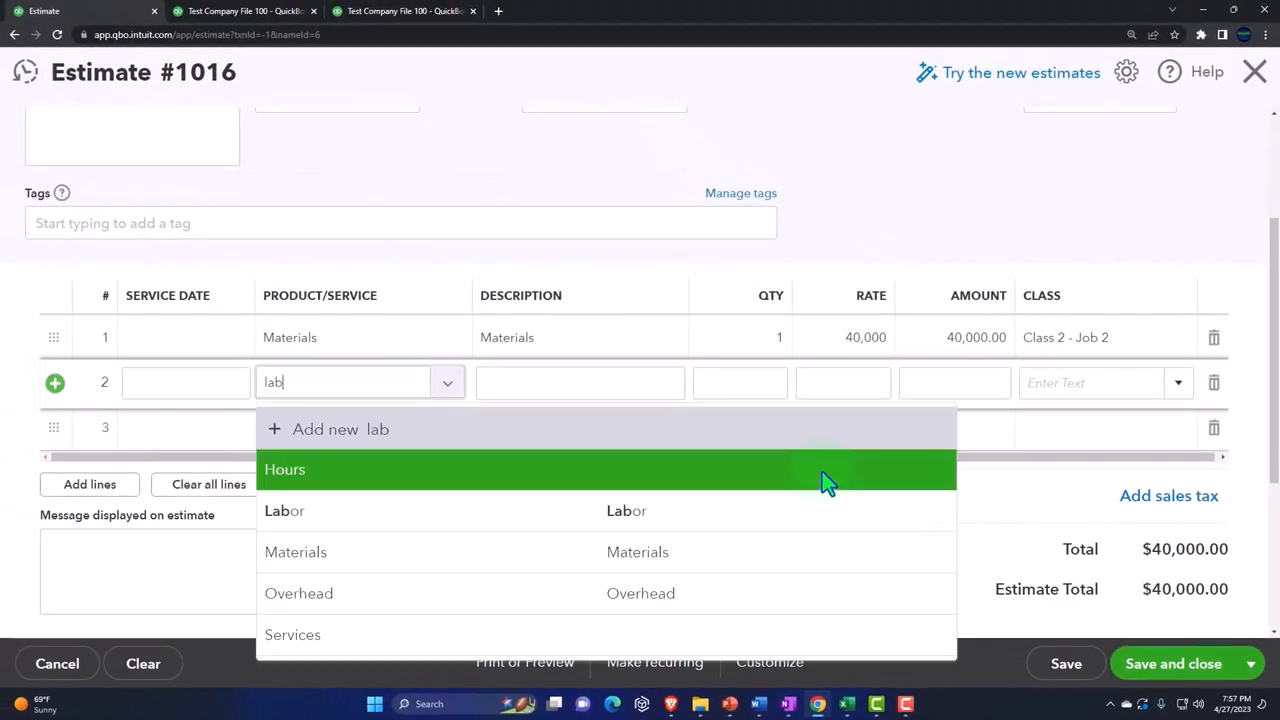
click(284, 510)
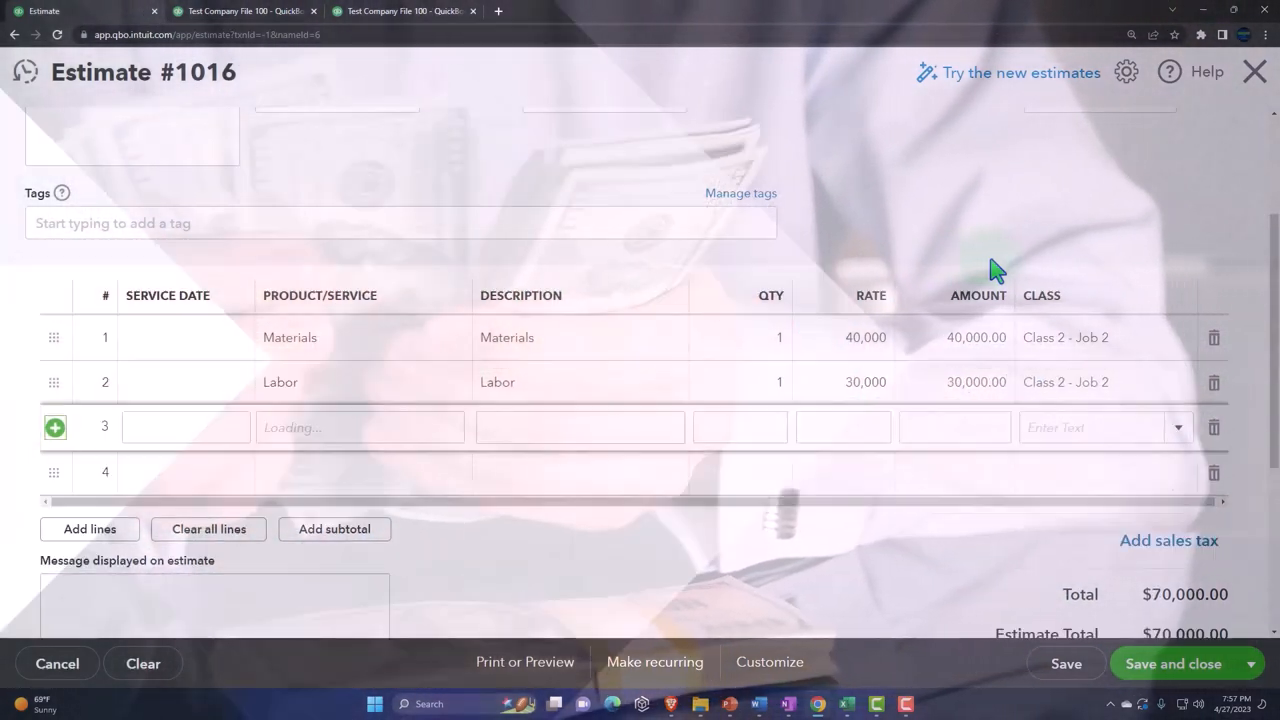
text(over)
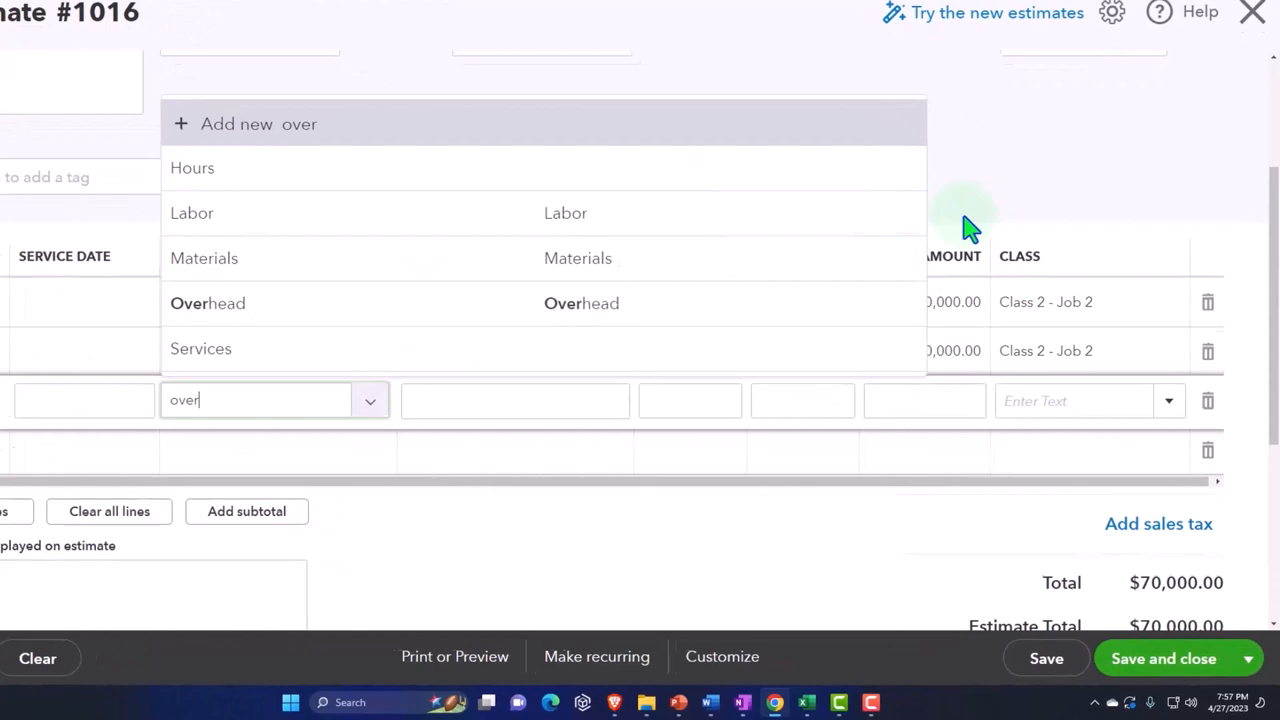
click(208, 304)
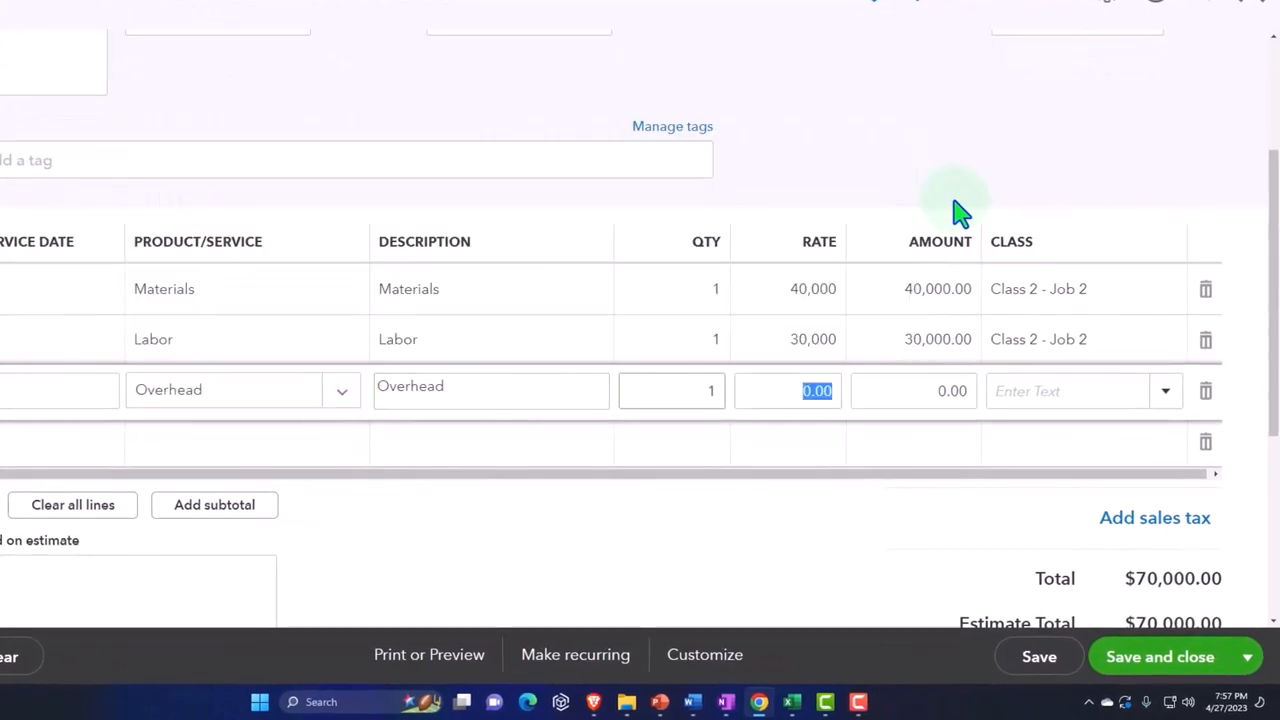
mouse_move(792, 700)
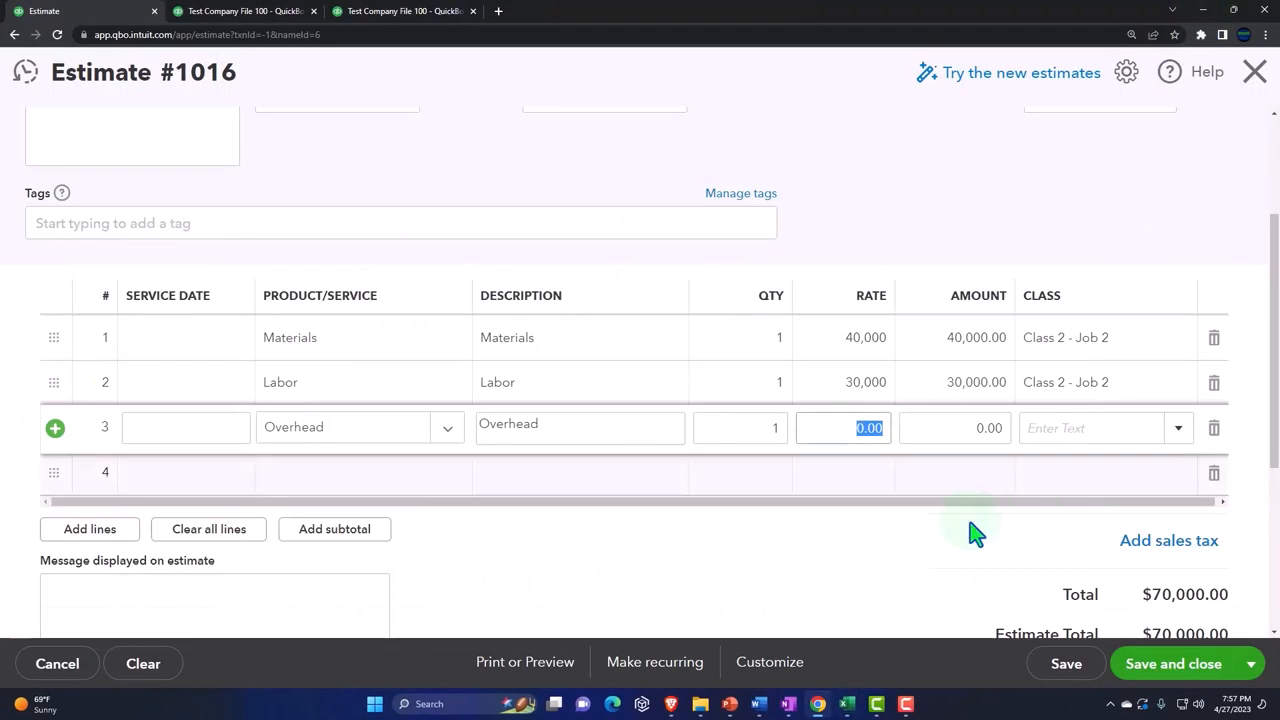
text(69)
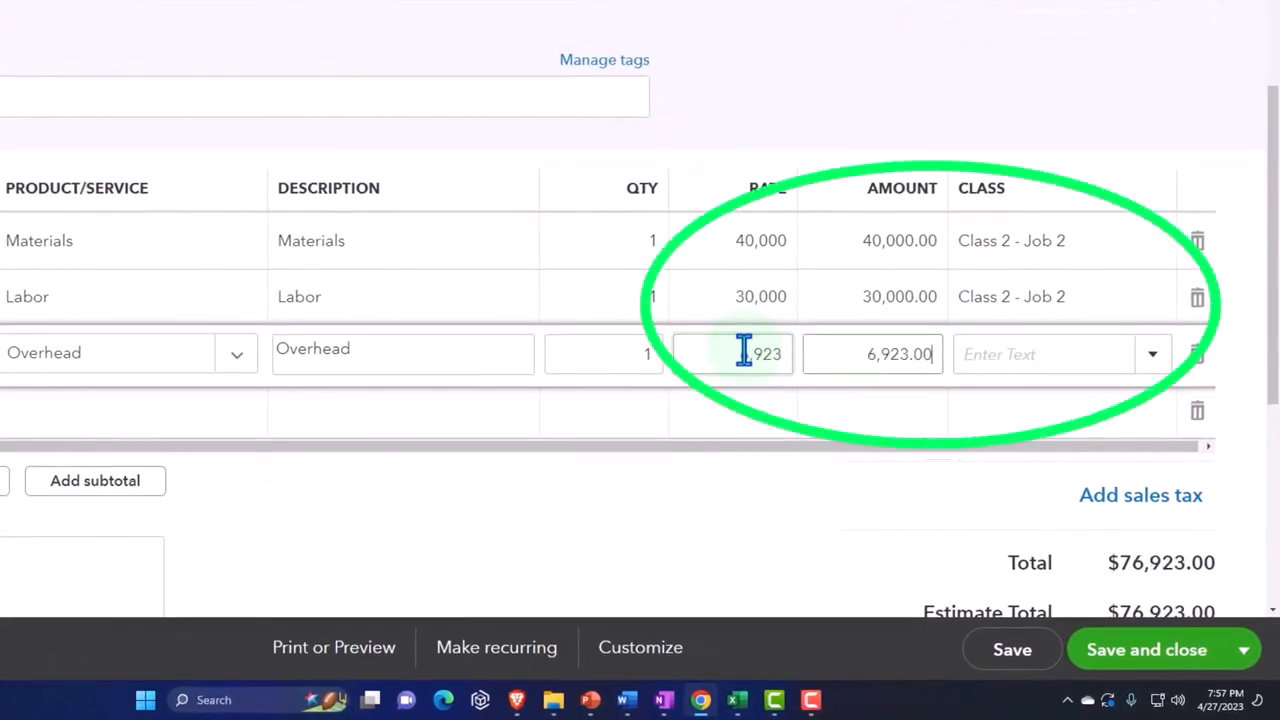
click(1050, 354)
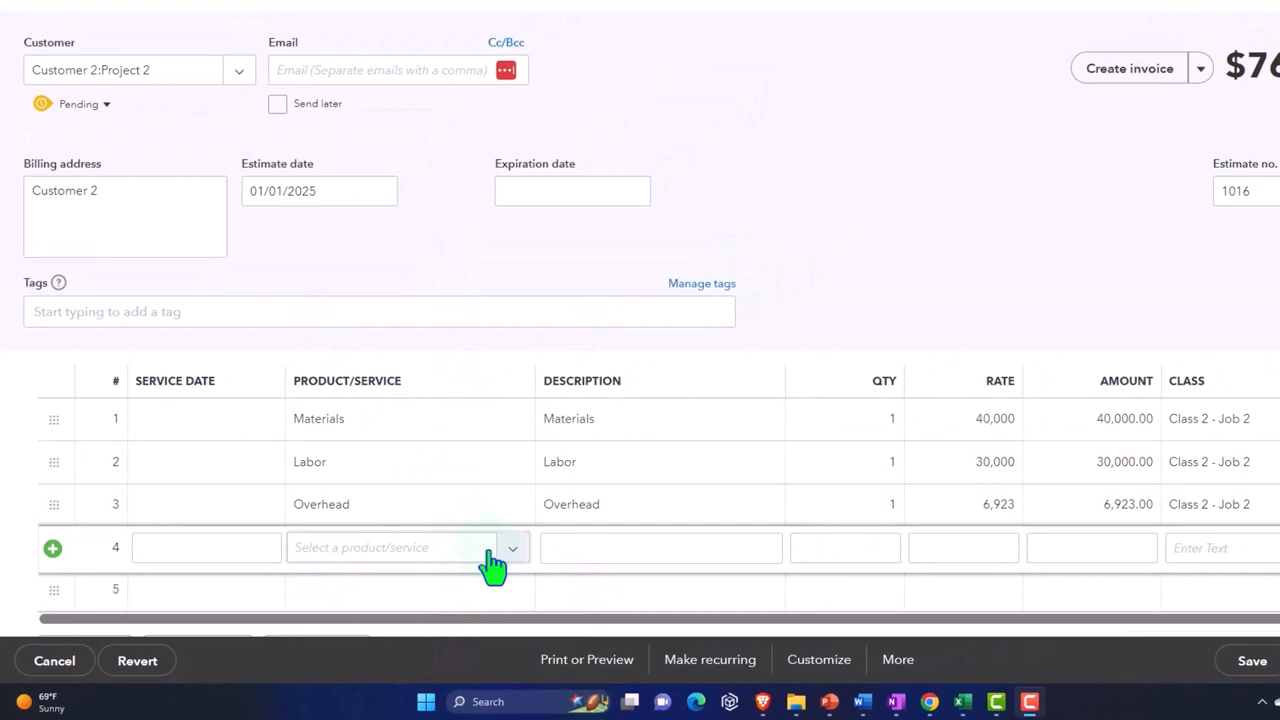
Start a new Service item from line 4 and name it Markup.
click(512, 548)
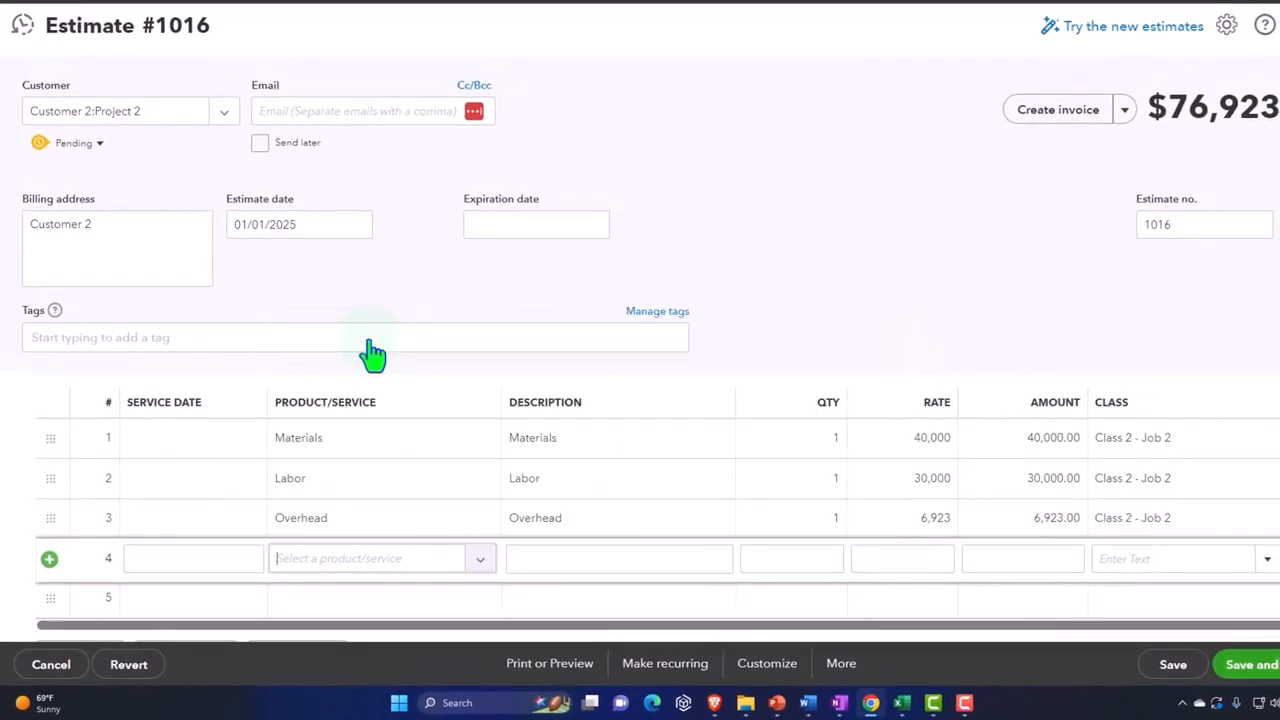
click(480, 558)
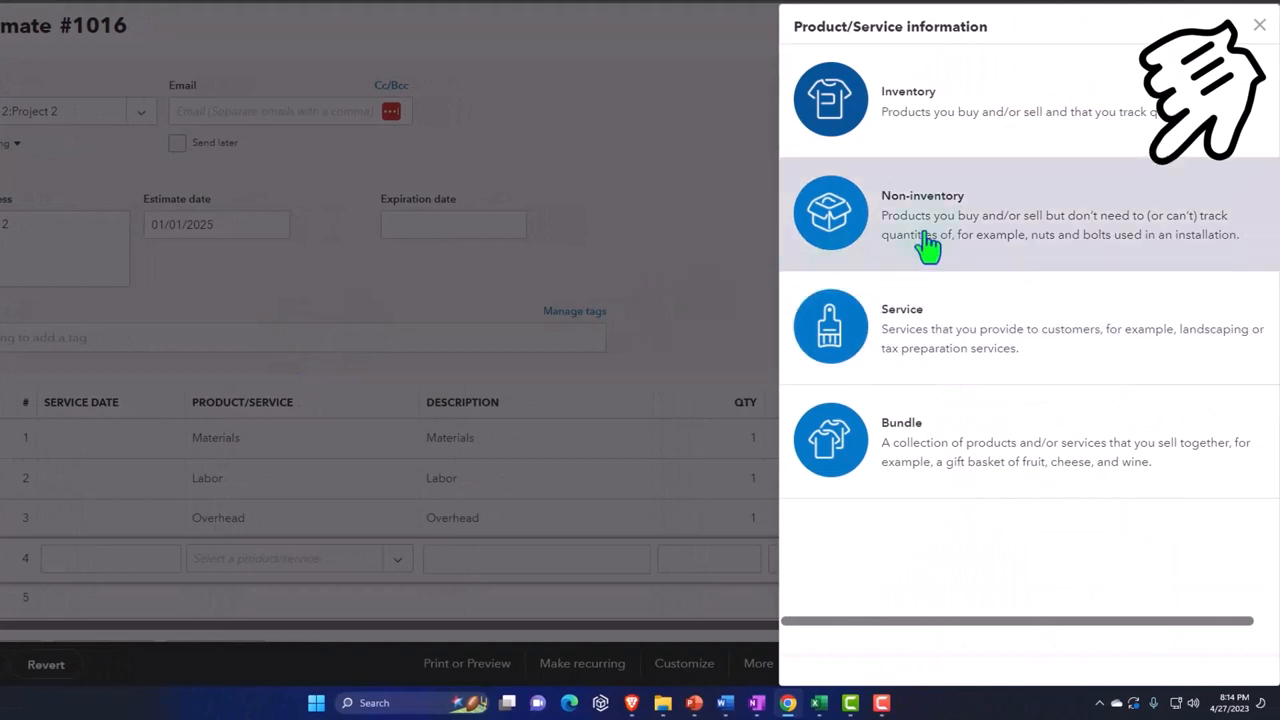
mouse_move(910, 328)
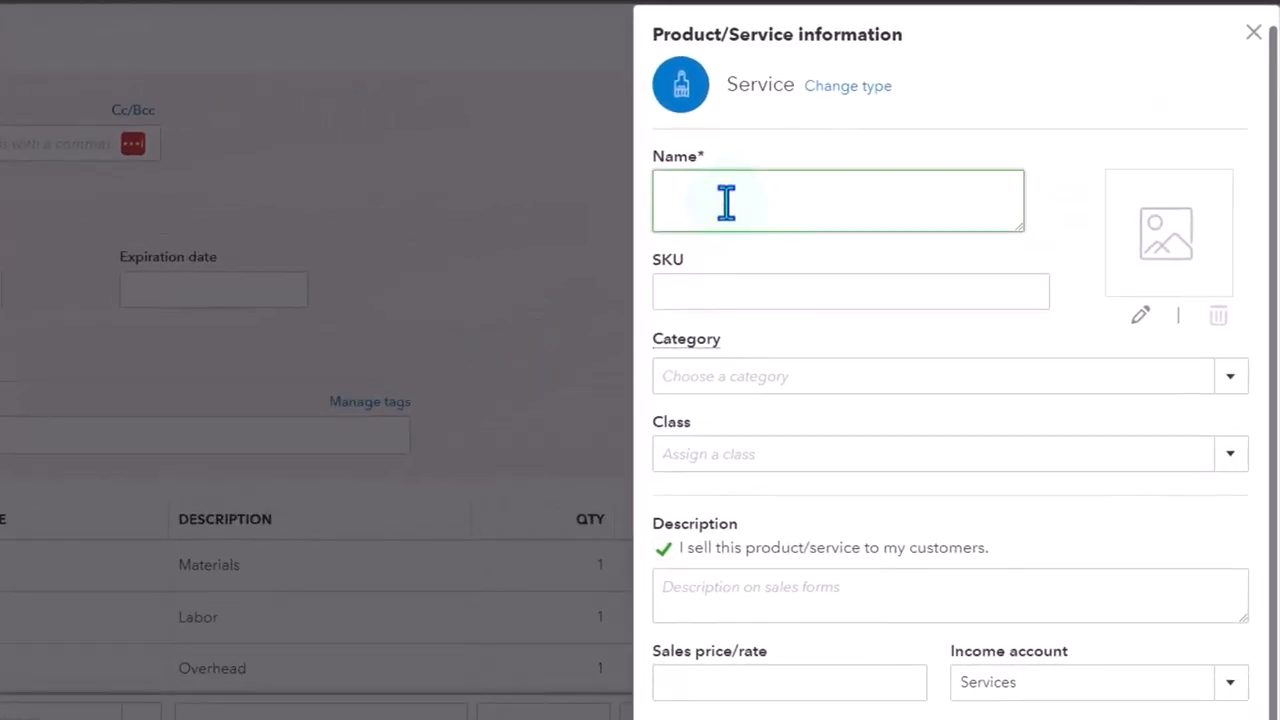
text(Markup)
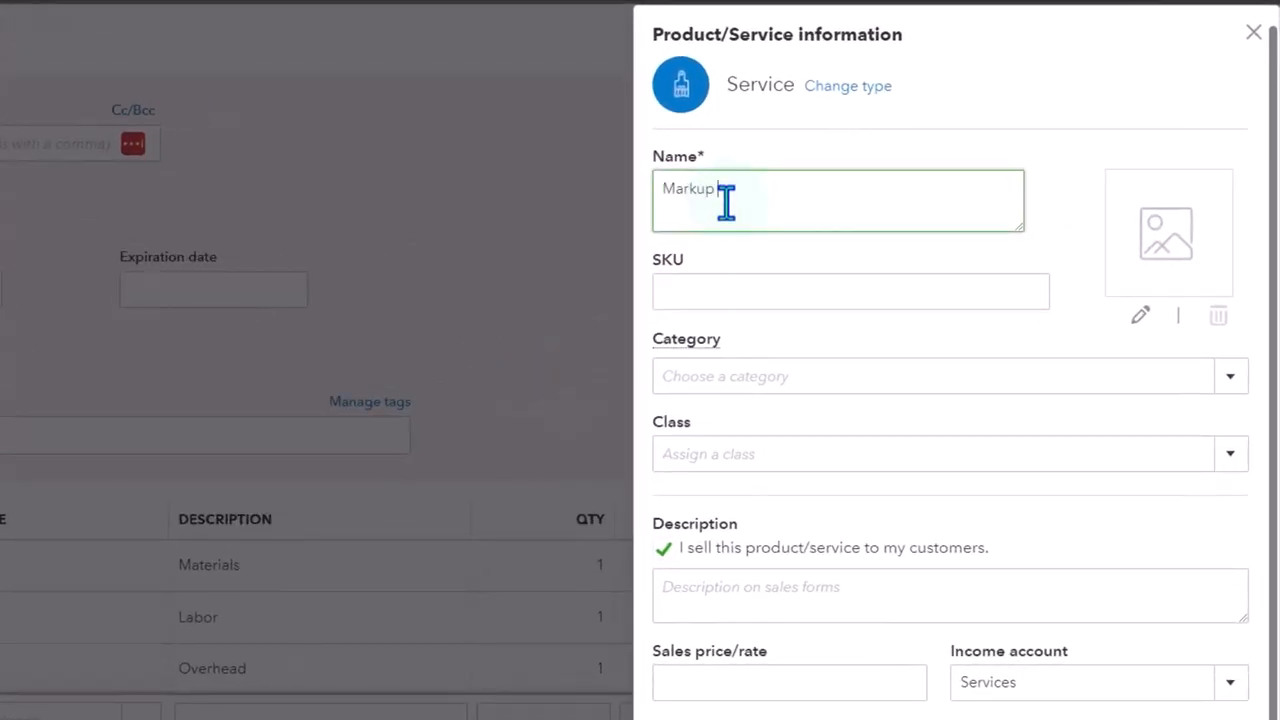
double_click(688, 188)
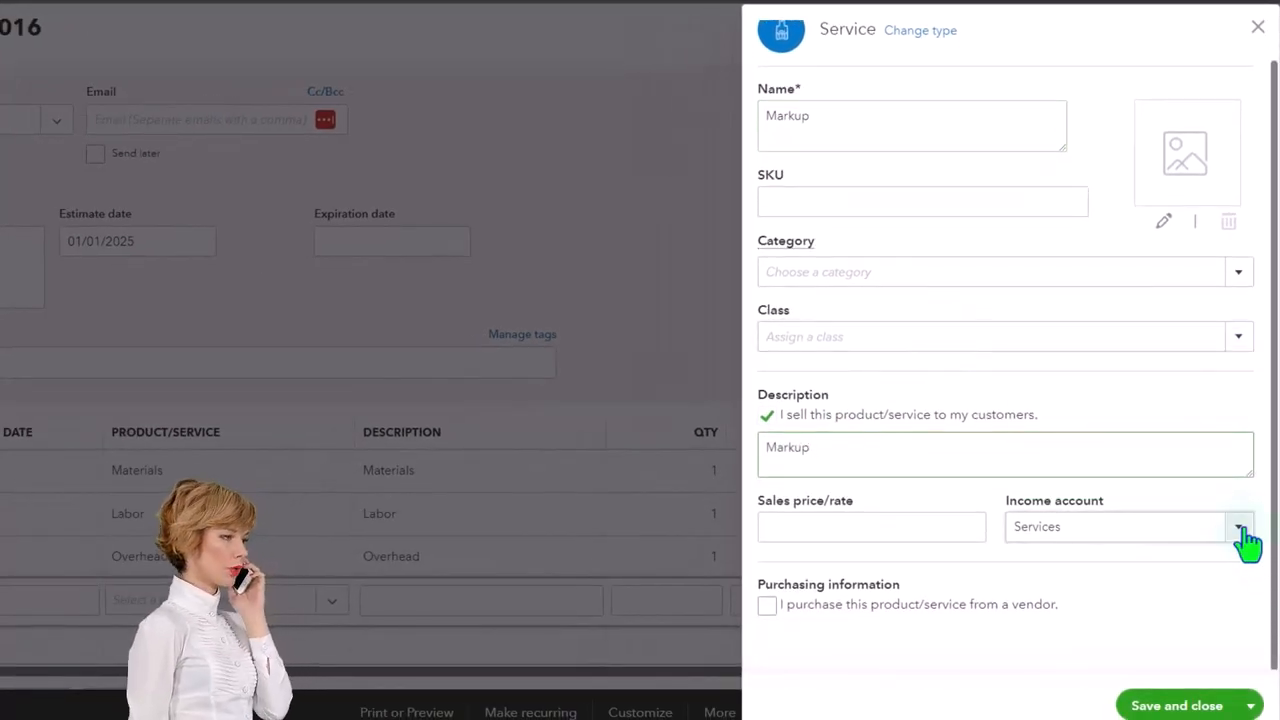
Set the Markup item's income account to Sales of Product Income and save it.
click(1240, 526)
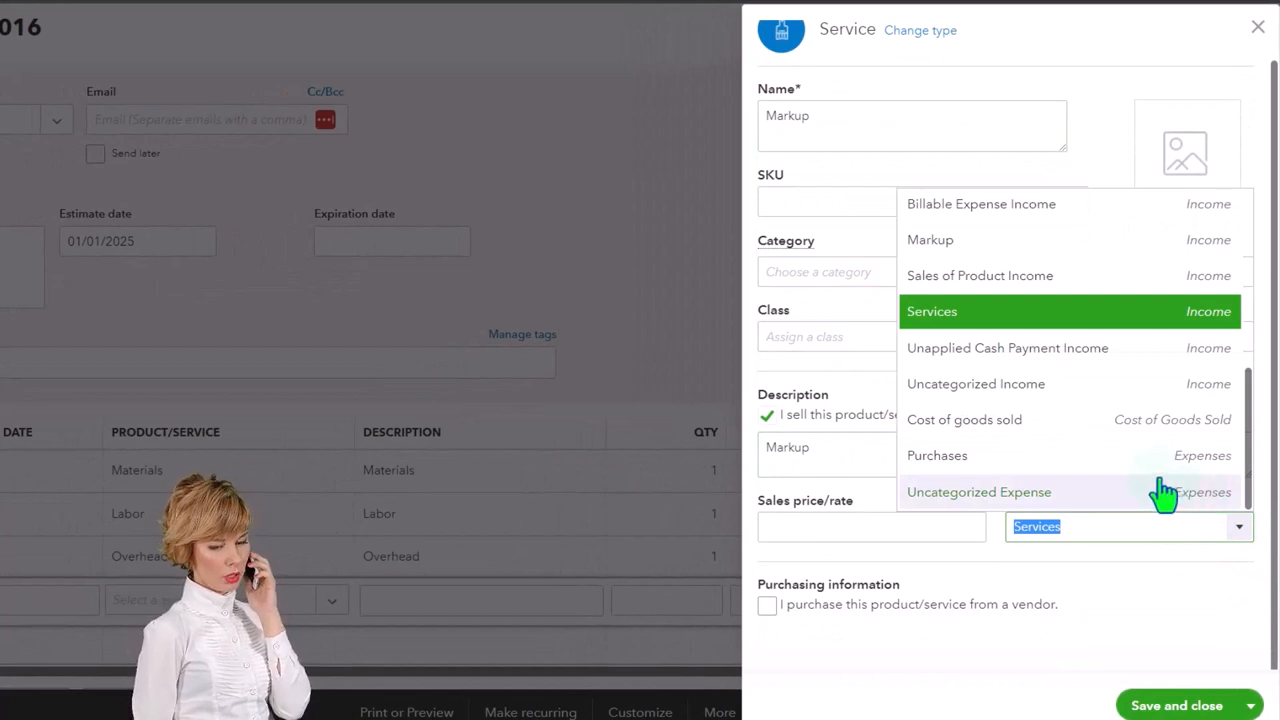
click(980, 276)
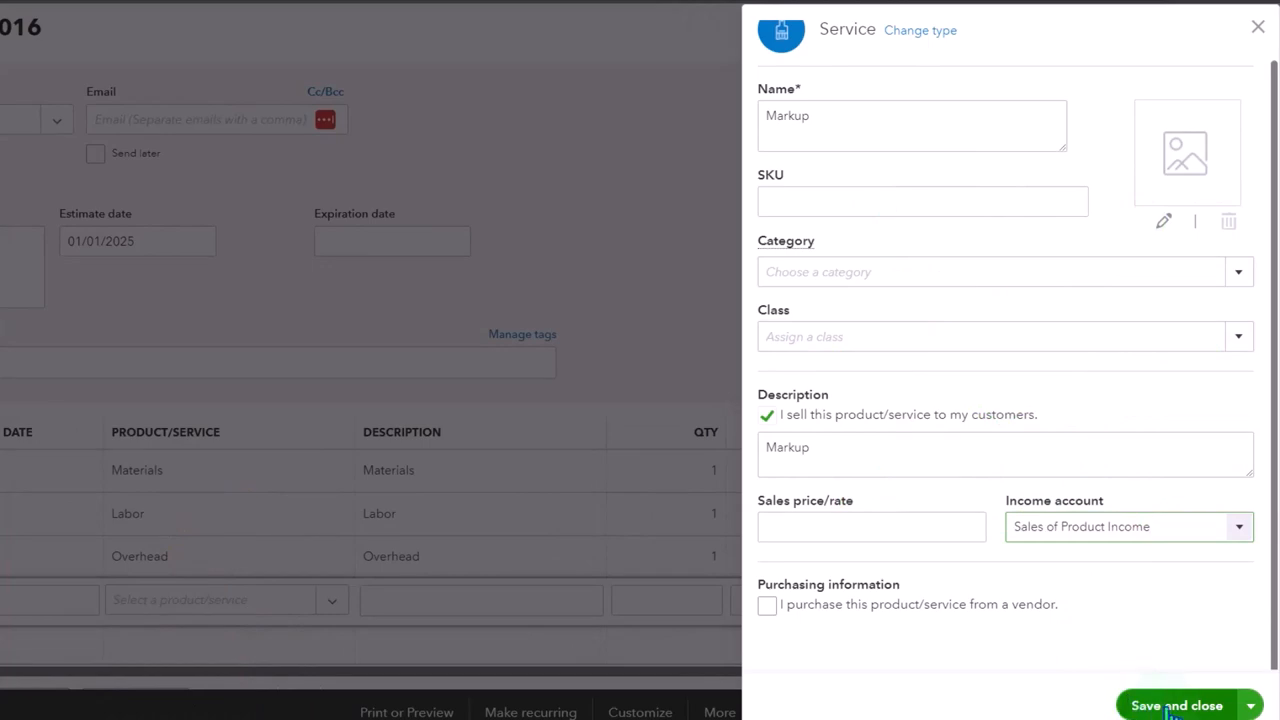
click(1176, 704)
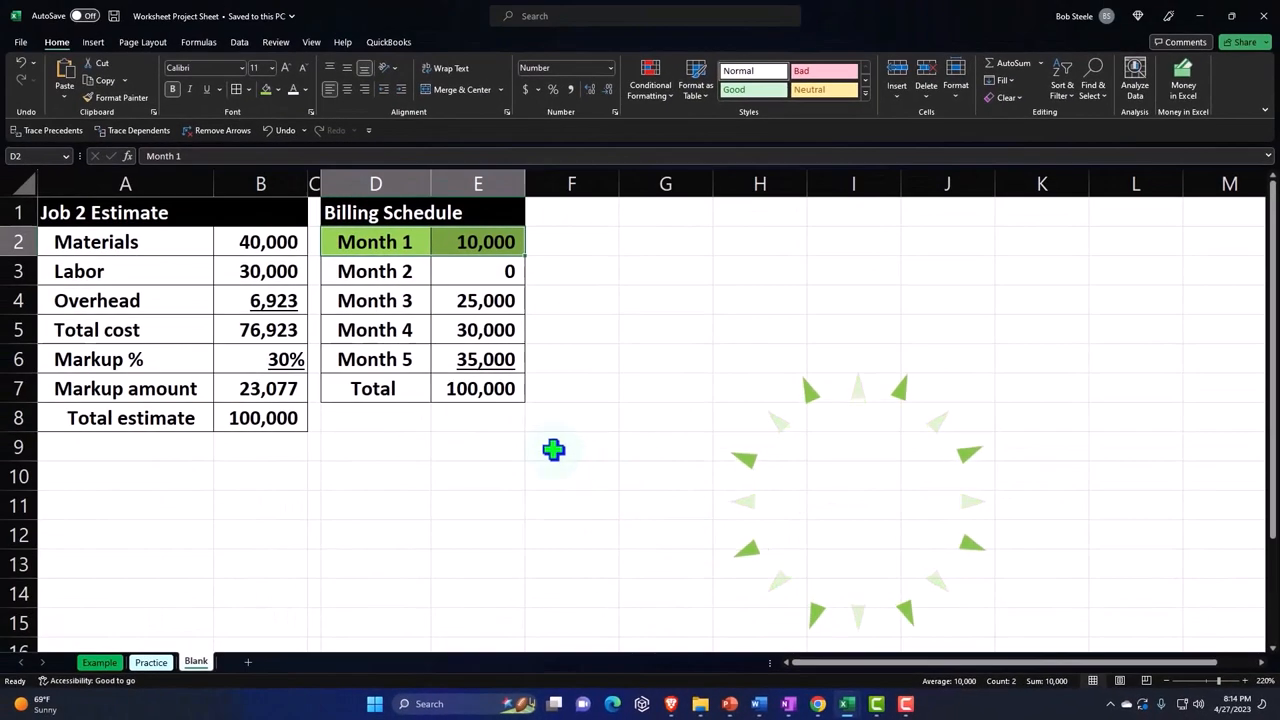
click(260, 388)
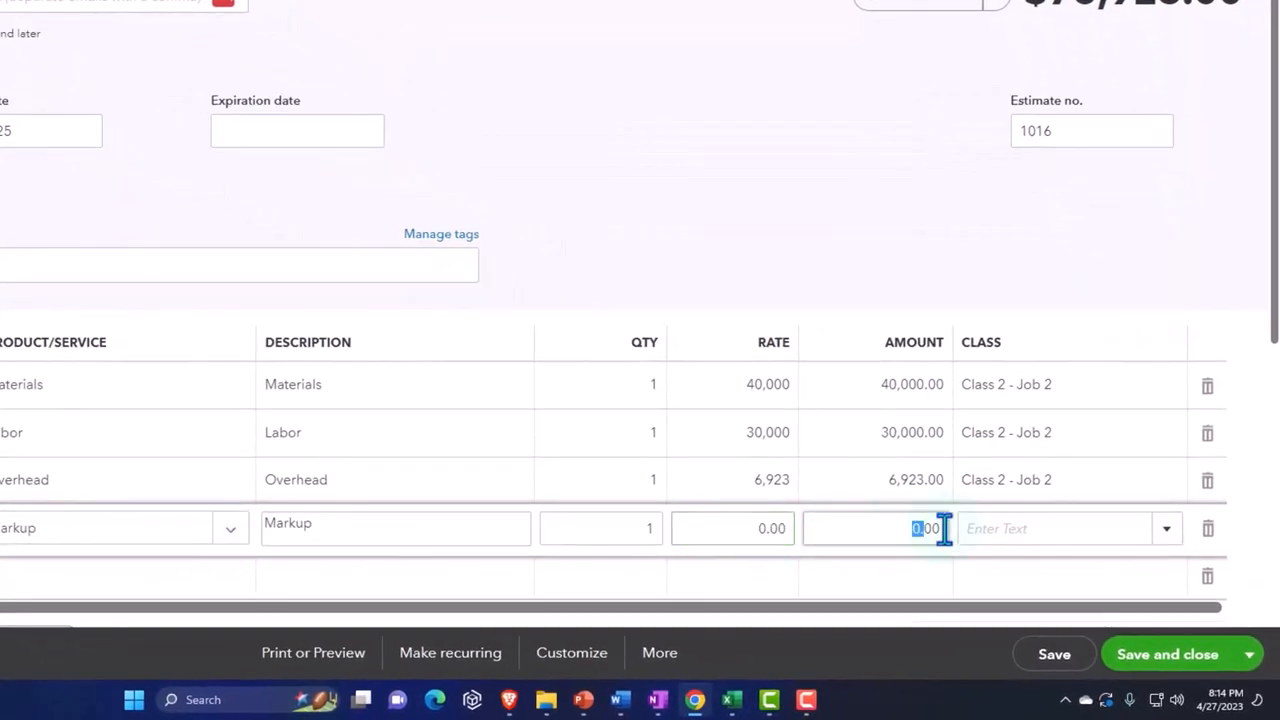
Enter Markup at 23,077 in Class 2 - Job 2, bringing the estimate to $100,000, and save.
text(23077)
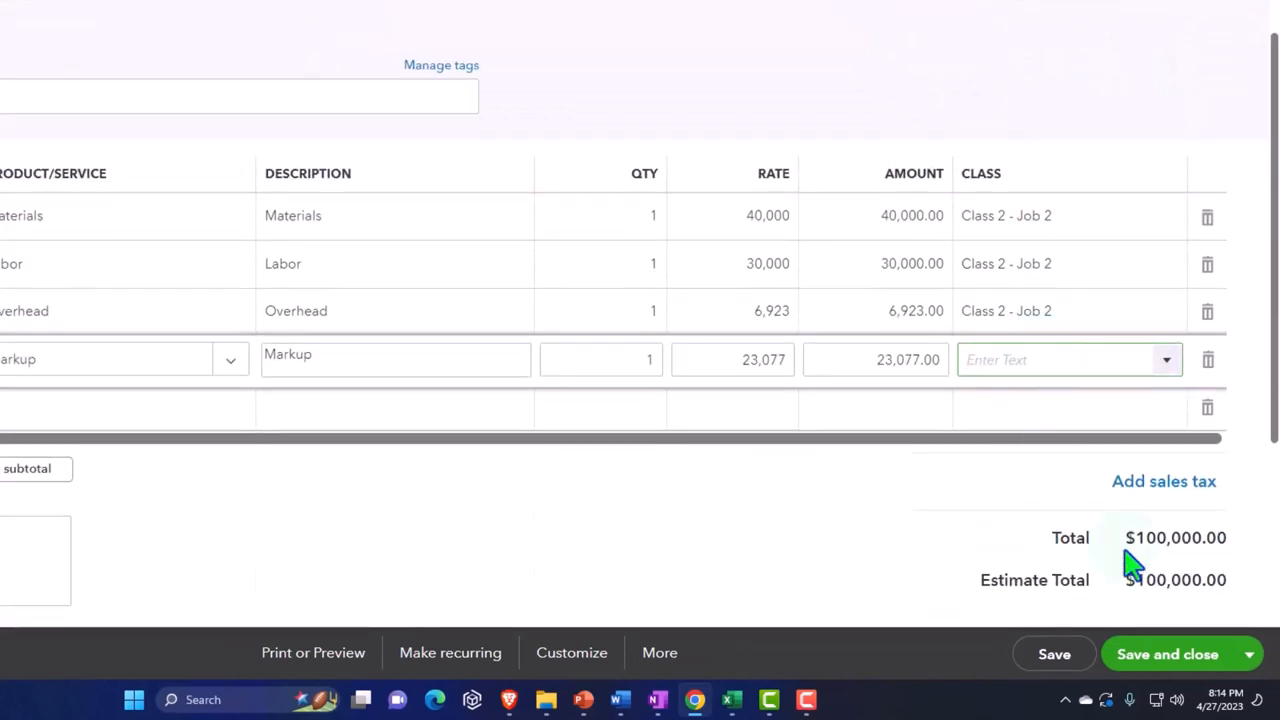
click(1166, 360)
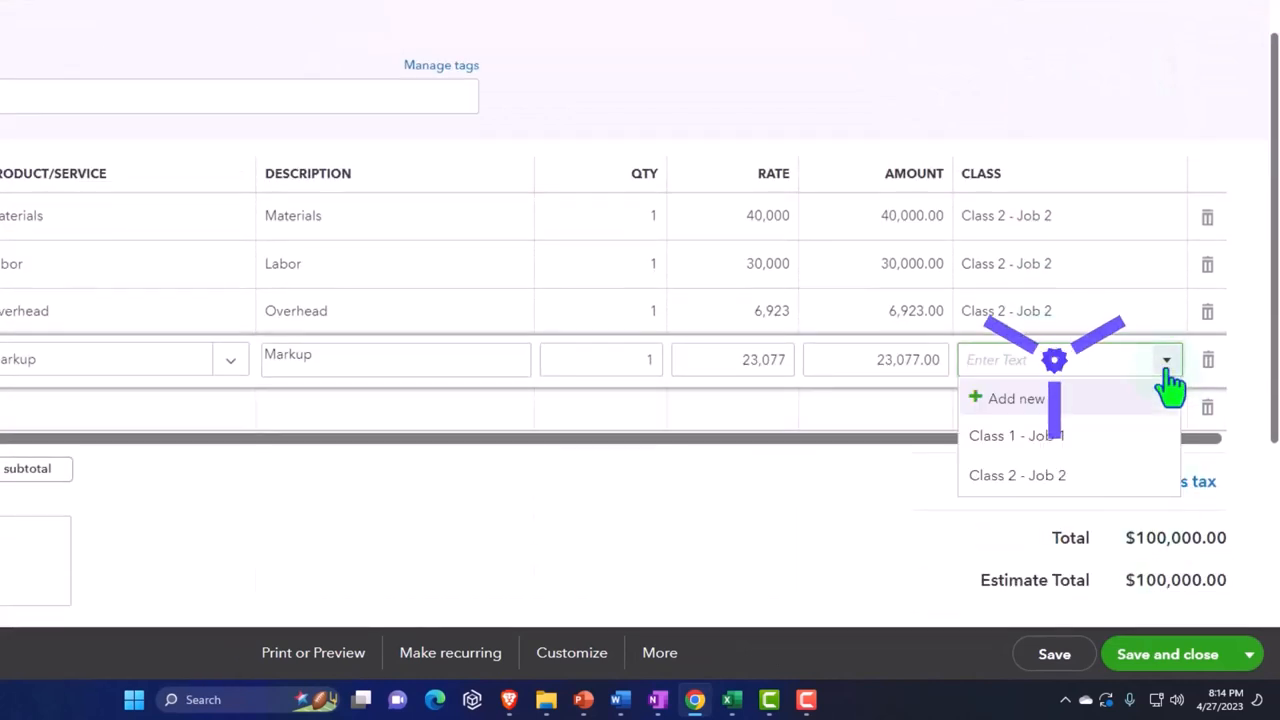
click(1016, 476)
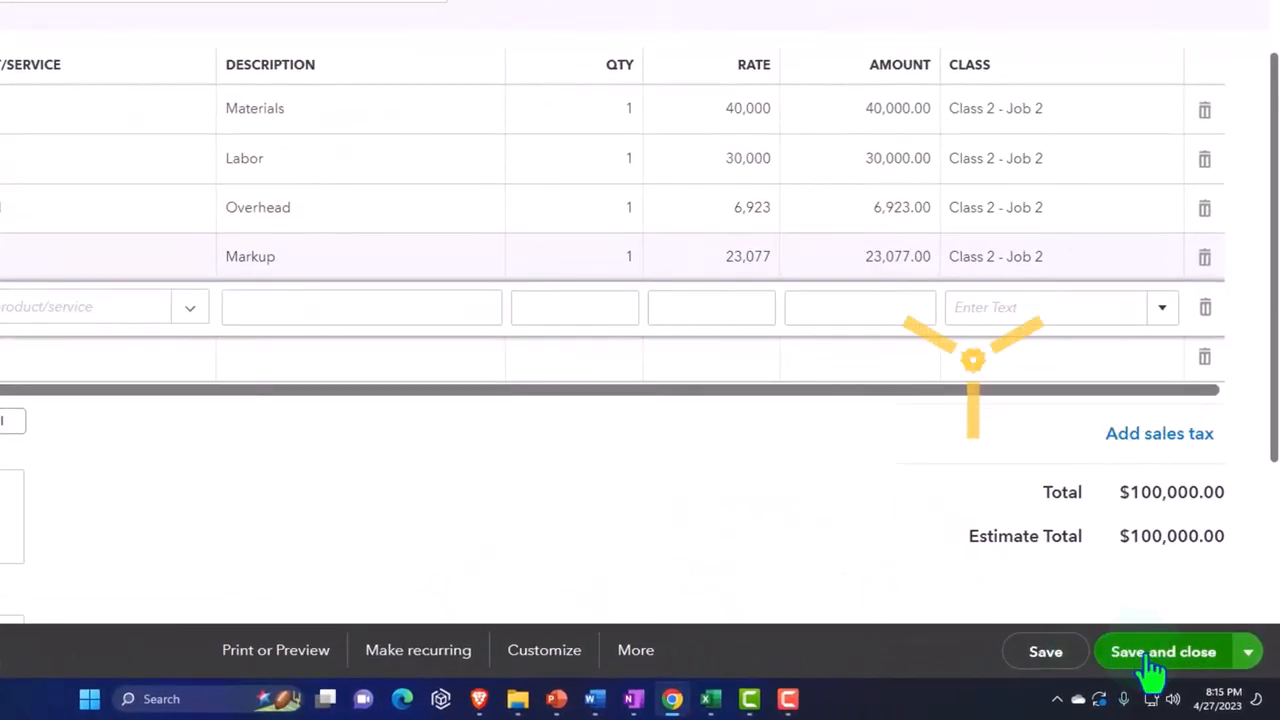
click(1164, 652)
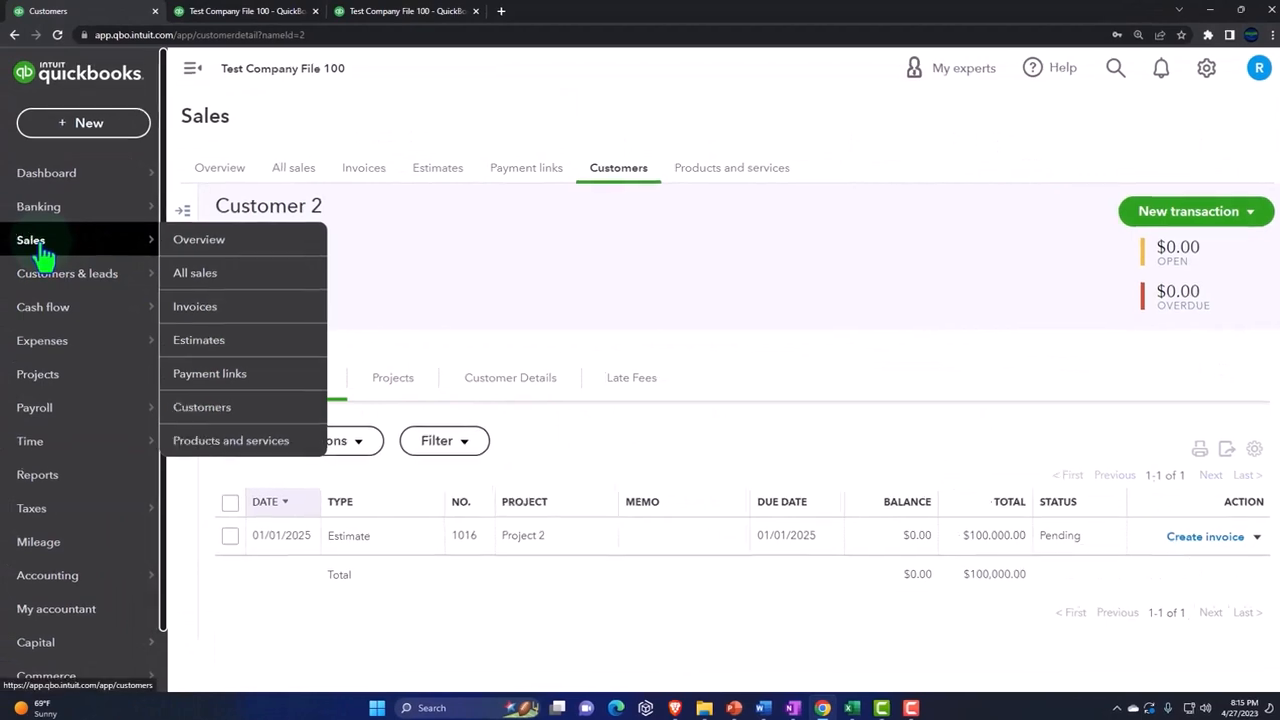
Review Customer 2's transactions showing pending estimate 1016 at $100,000, then return to the Excel billing schedule.
click(200, 408)
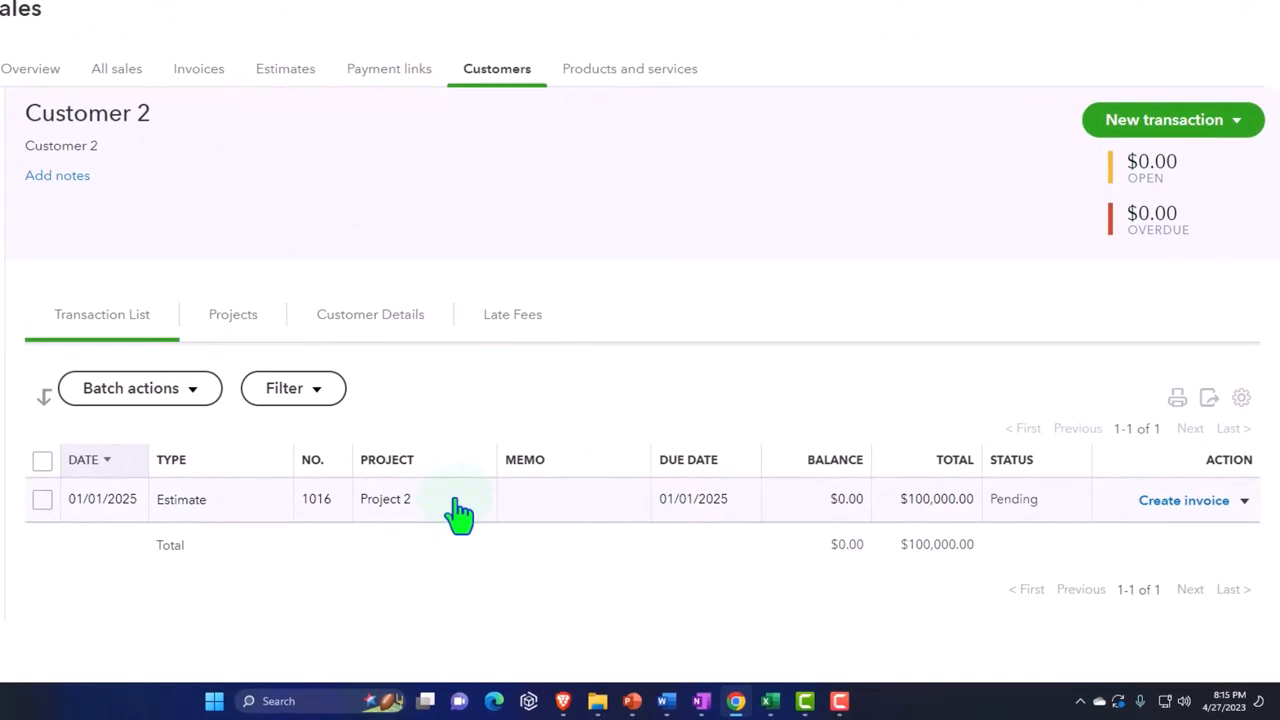
mouse_move(1184, 500)
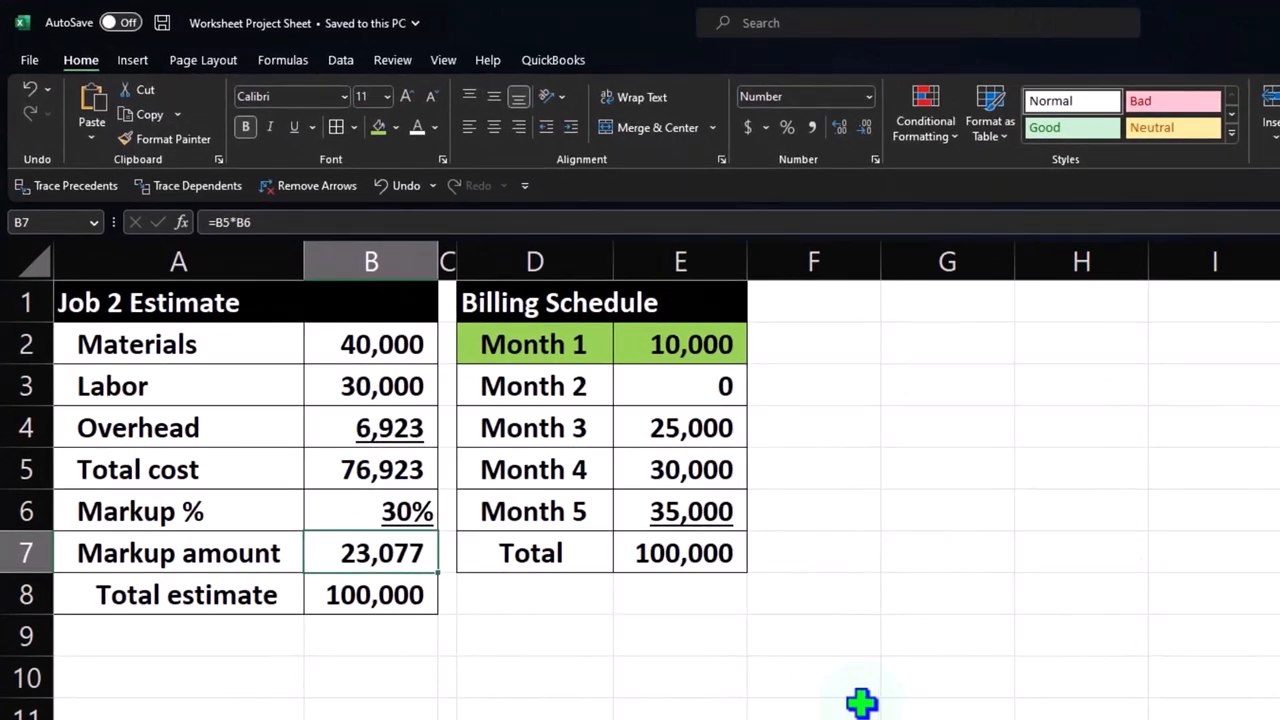
click(532, 344)
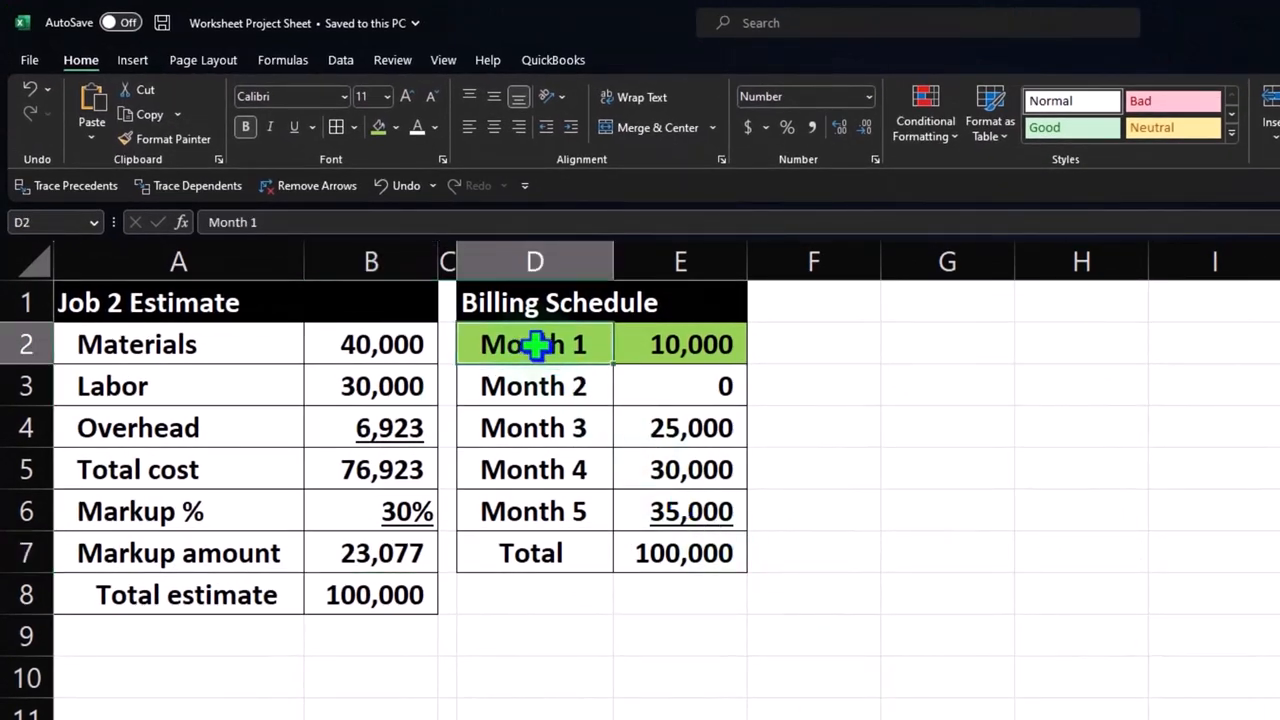